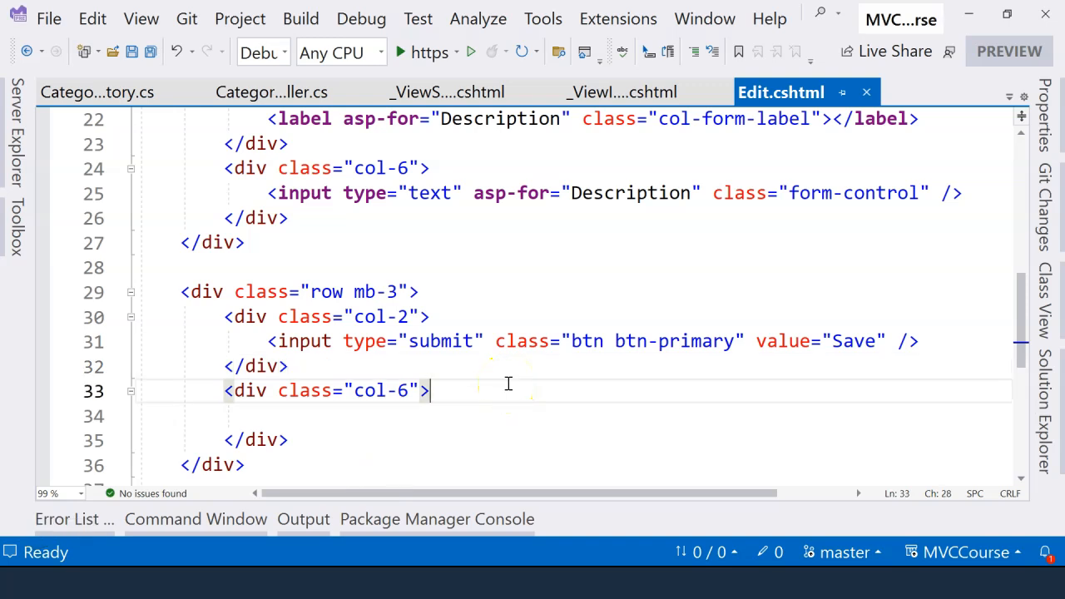
# Review the Edit.cshtml form, highlighting the submit button and the form's edit action name
pyautogui.scroll(3)
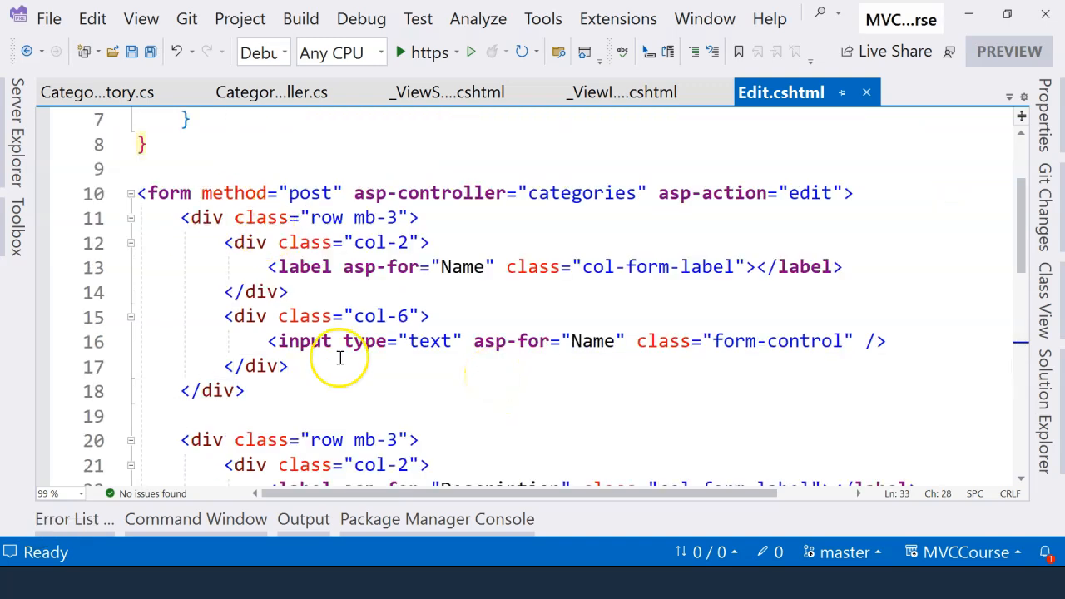
pyautogui.scroll(-3)
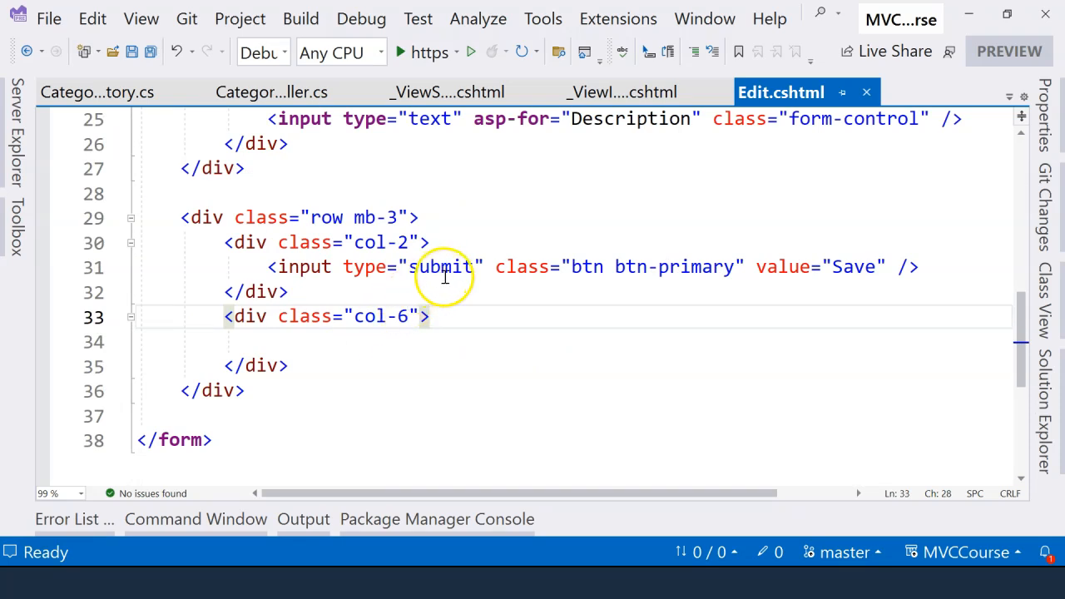
pyautogui.doubleClick(441, 266)
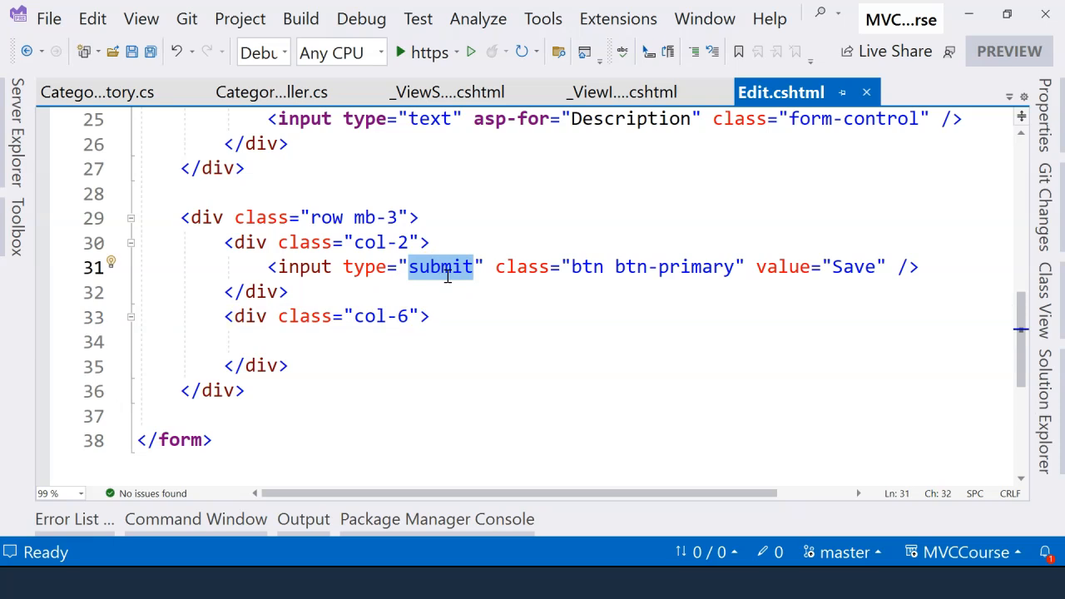
pyautogui.scroll(3)
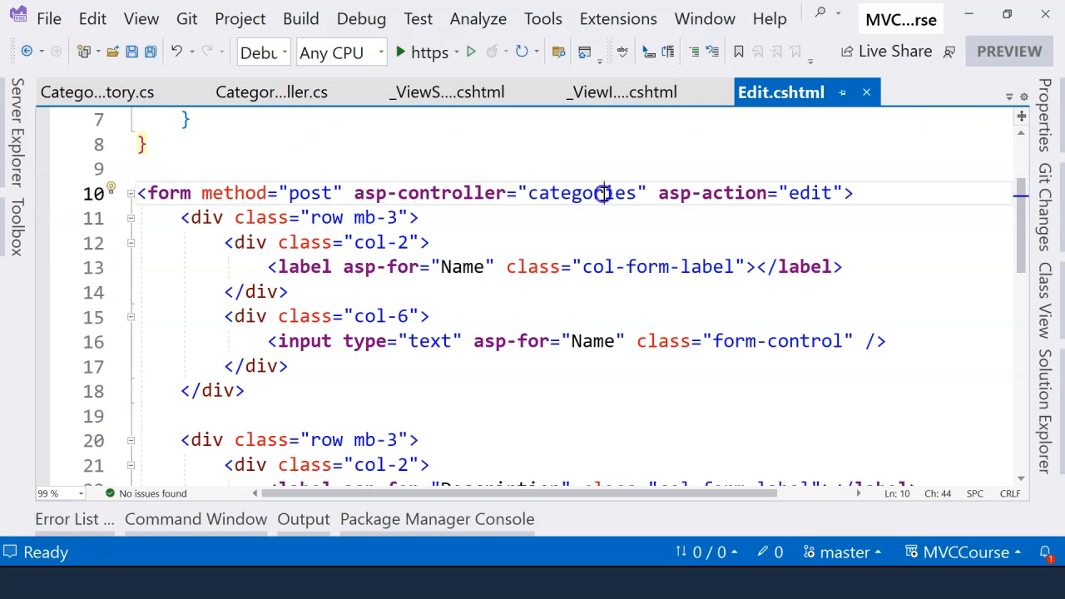
pyautogui.doubleClick(809, 193)
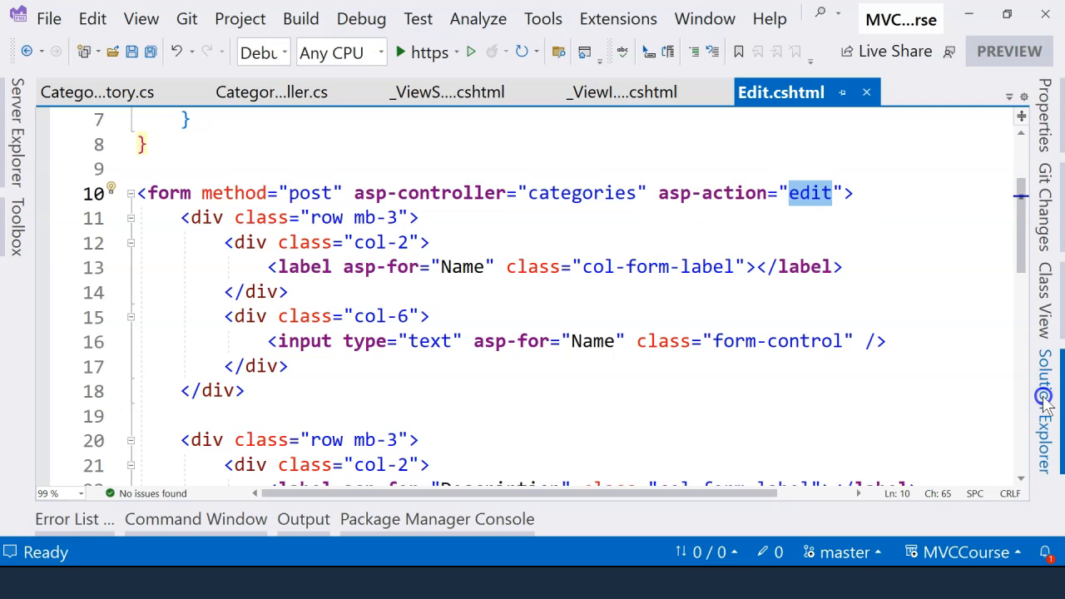
# Switch between CategoriesController.cs and Edit.cshtml, ending on the controller's Index and Edit actions
pyautogui.click(271, 91)
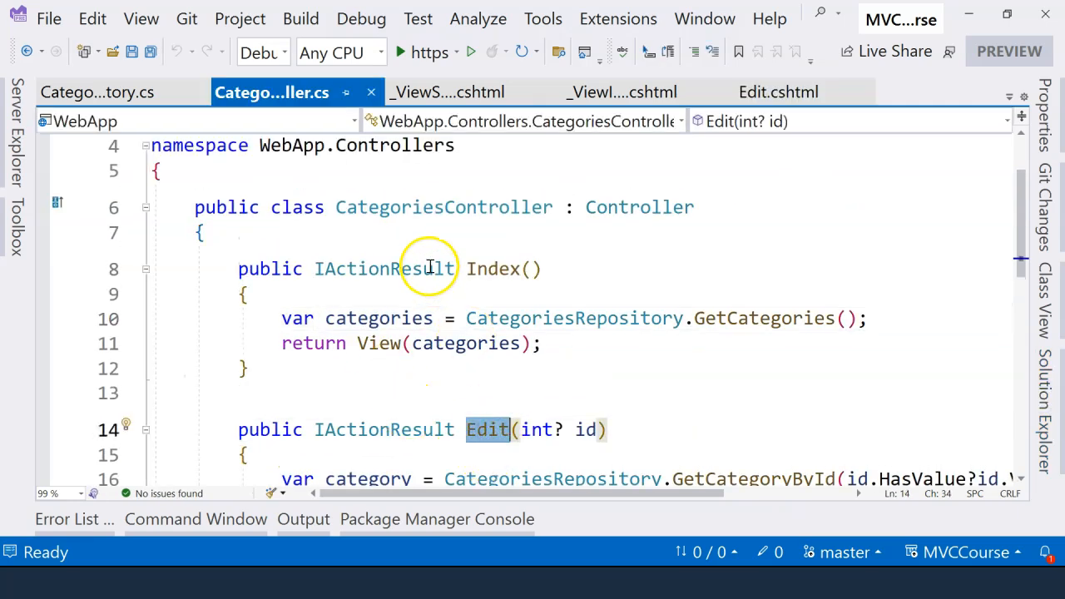
pyautogui.moveTo(387, 218)
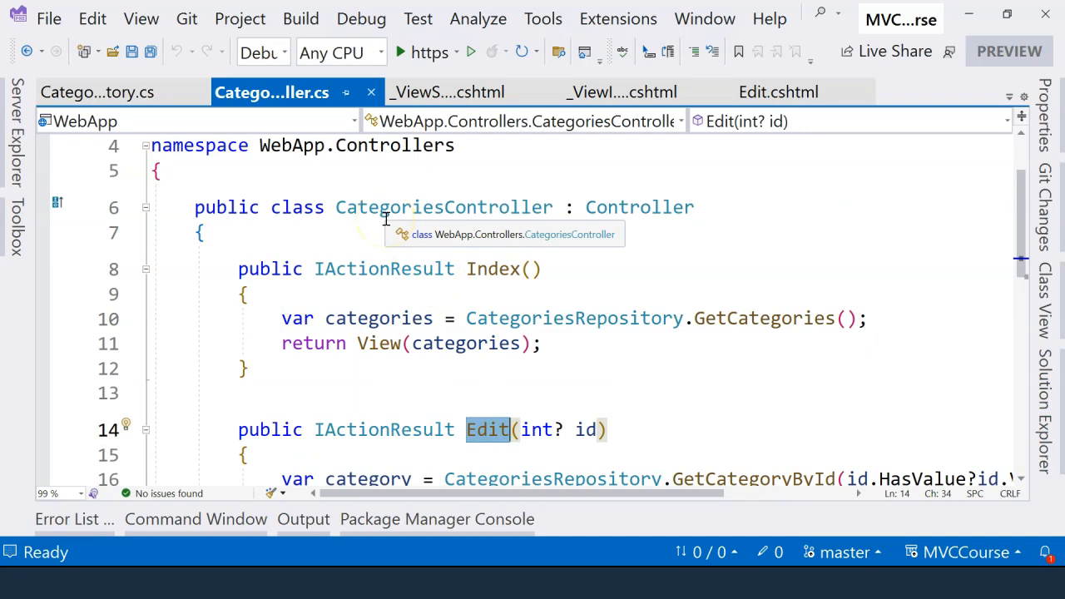
pyautogui.moveTo(489, 429)
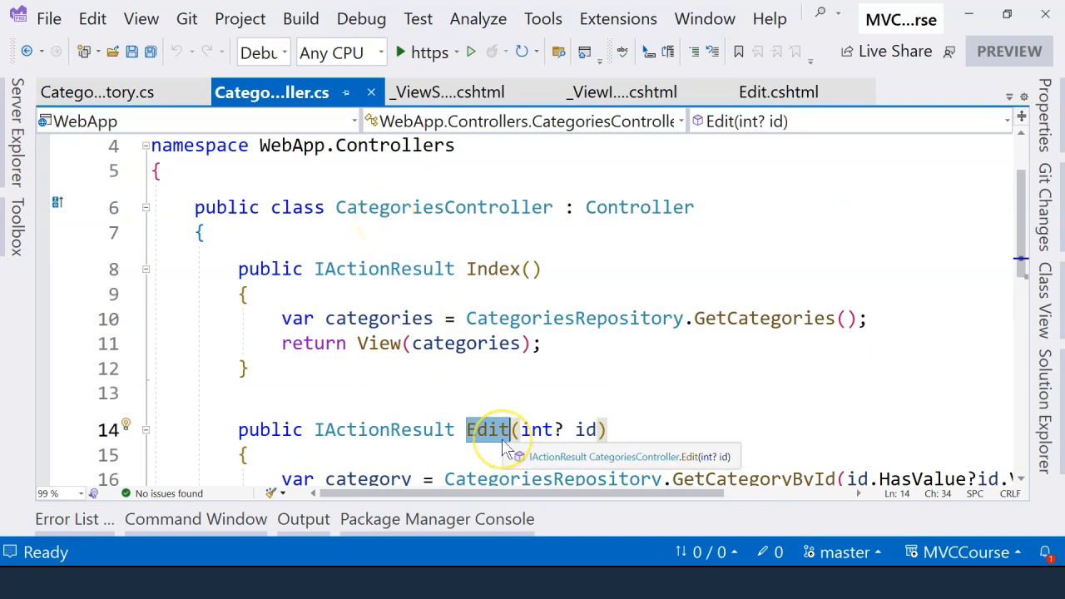
pyautogui.moveTo(499, 446)
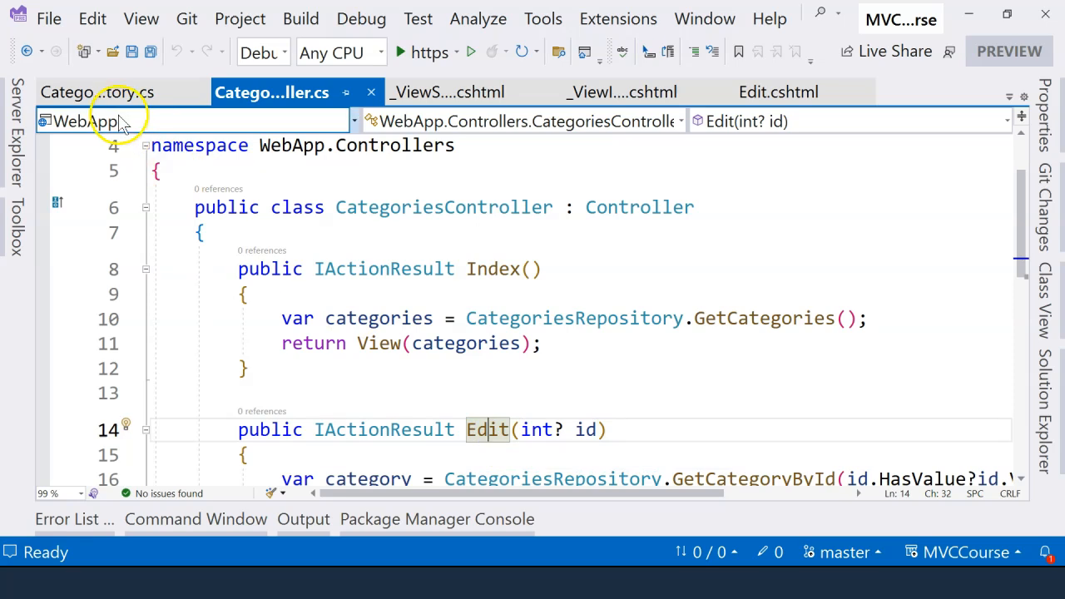
pyautogui.click(779, 92)
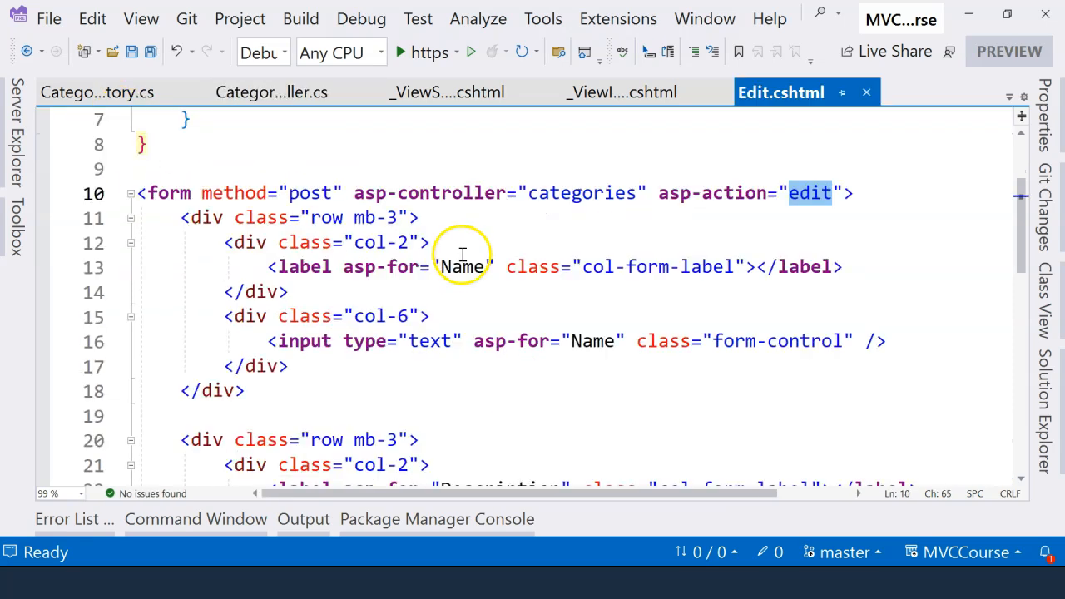
pyautogui.moveTo(463, 267)
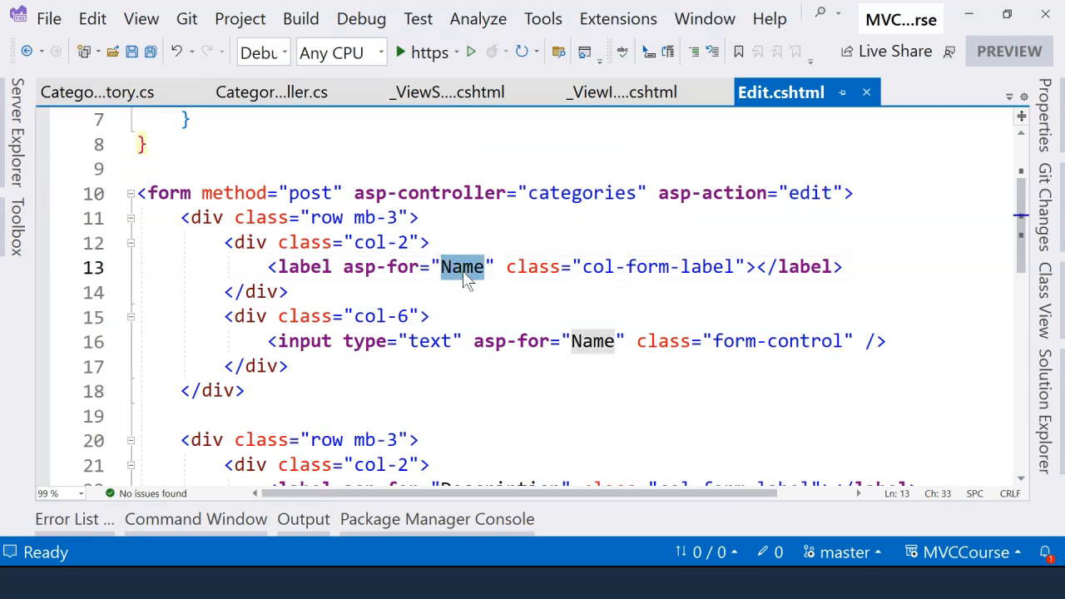
pyautogui.scroll(-3)
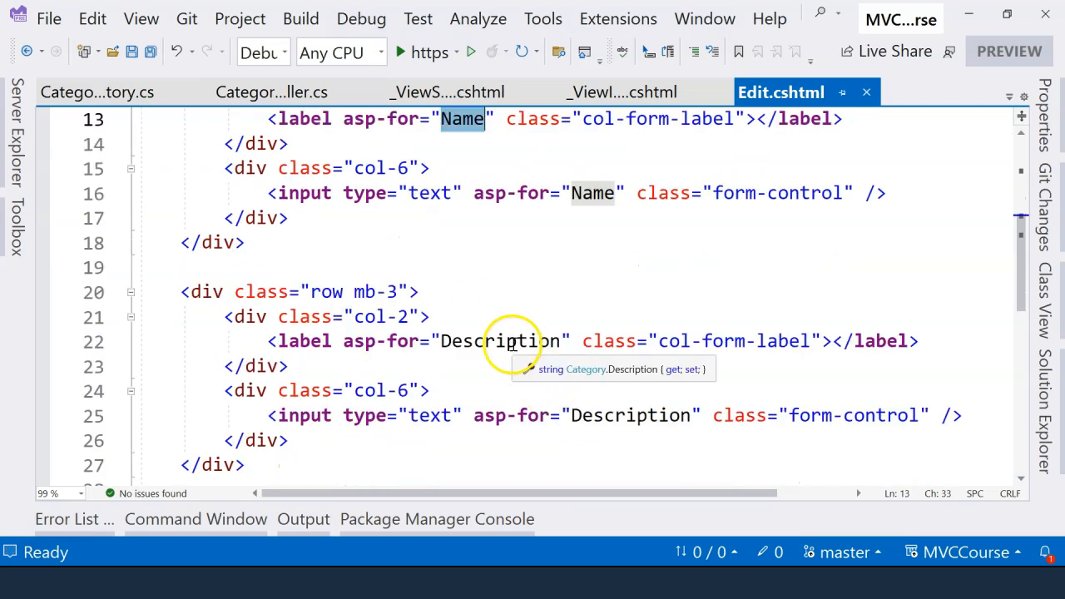
pyautogui.click(272, 92)
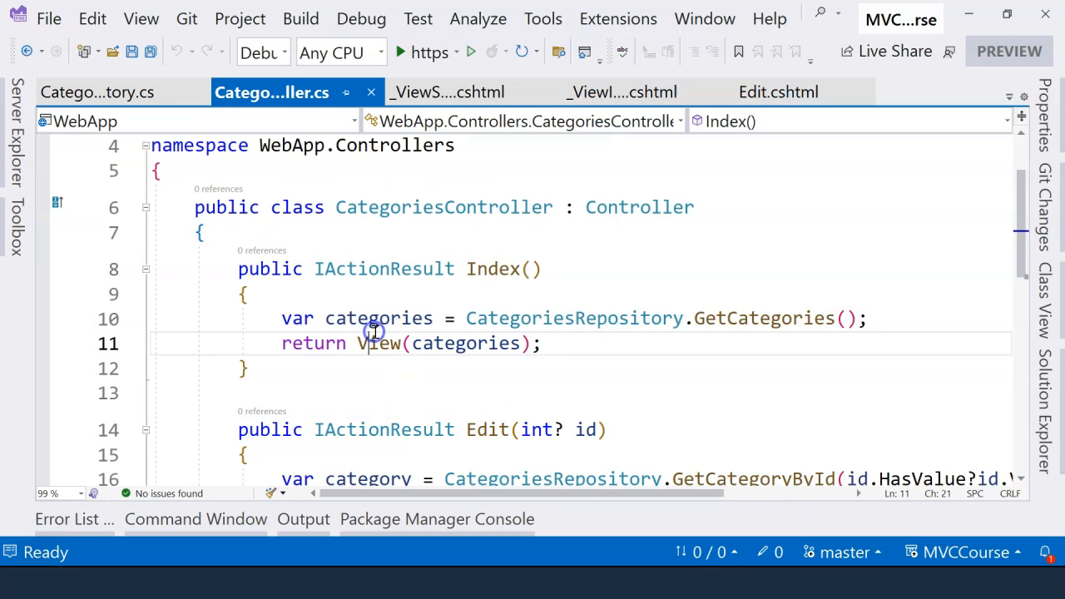
pyautogui.scroll(-3)
pyautogui.write('public')
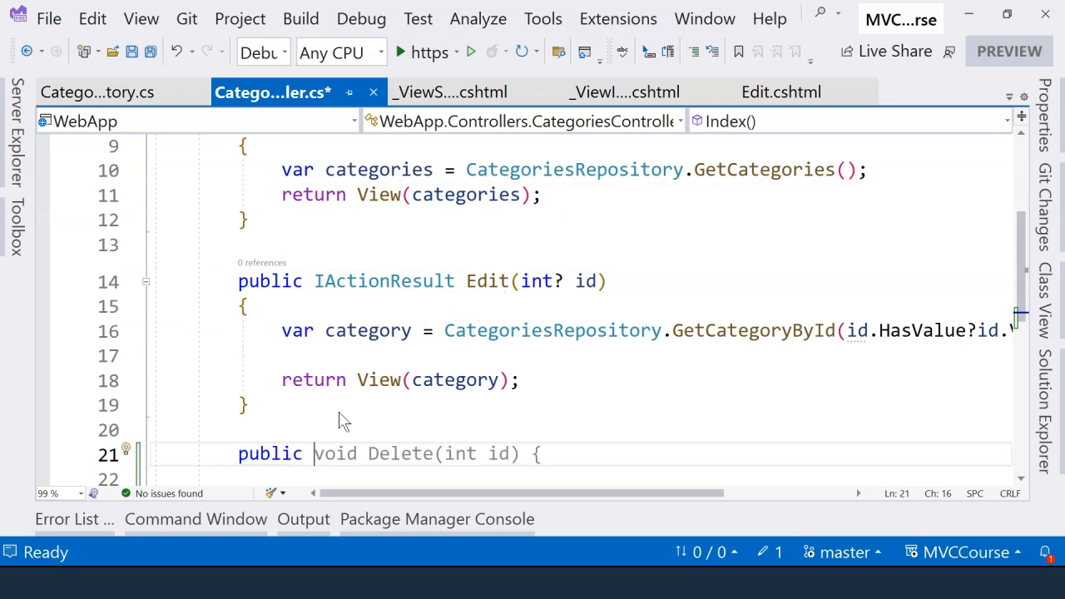
# Add a second action IActionResult Edit(Category category) with an empty body and the [HttpPost] attribute
pyautogui.write('IActionResult Edit(')
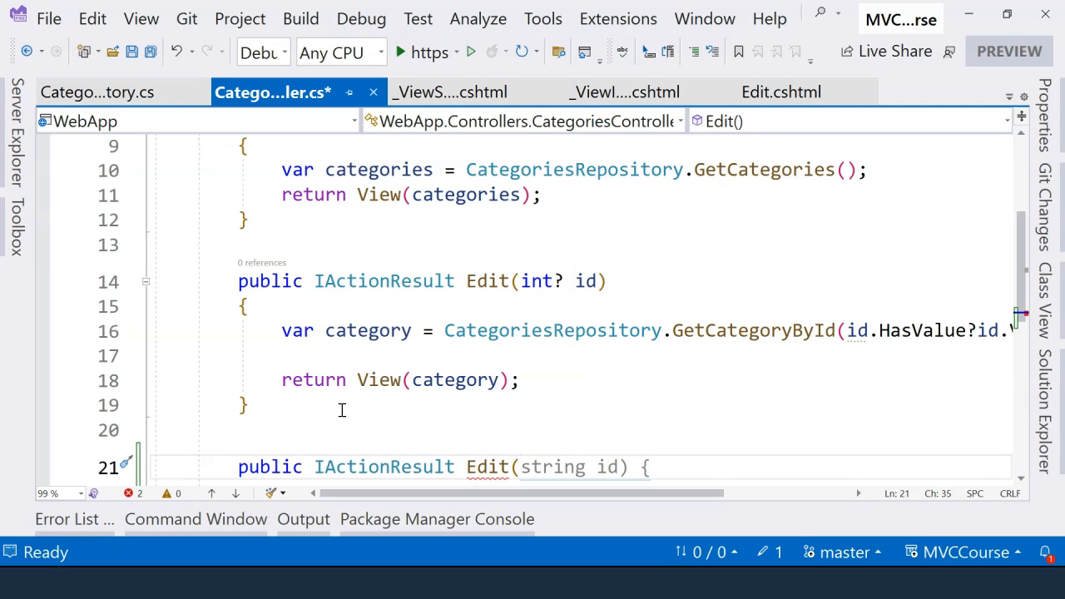
pyautogui.write('Caeg')
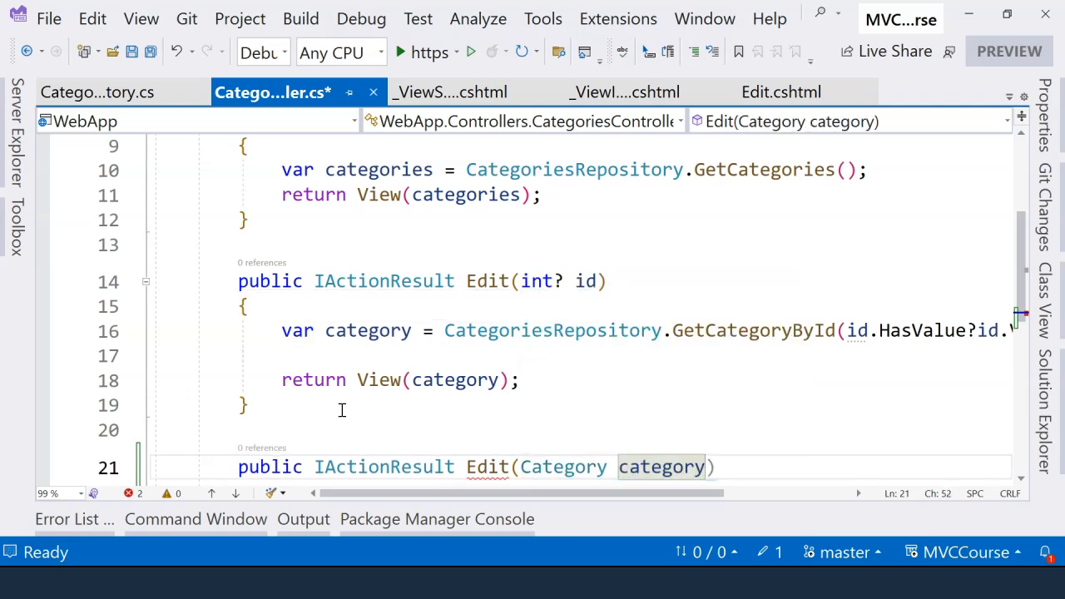
pyautogui.write('[]')
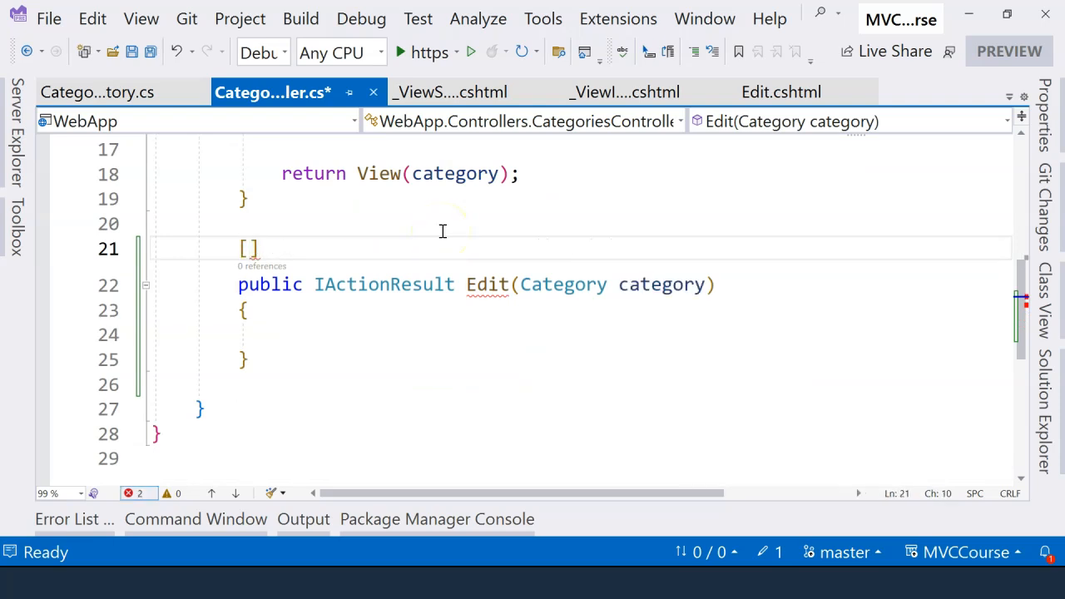
pyautogui.write('HttpPost')
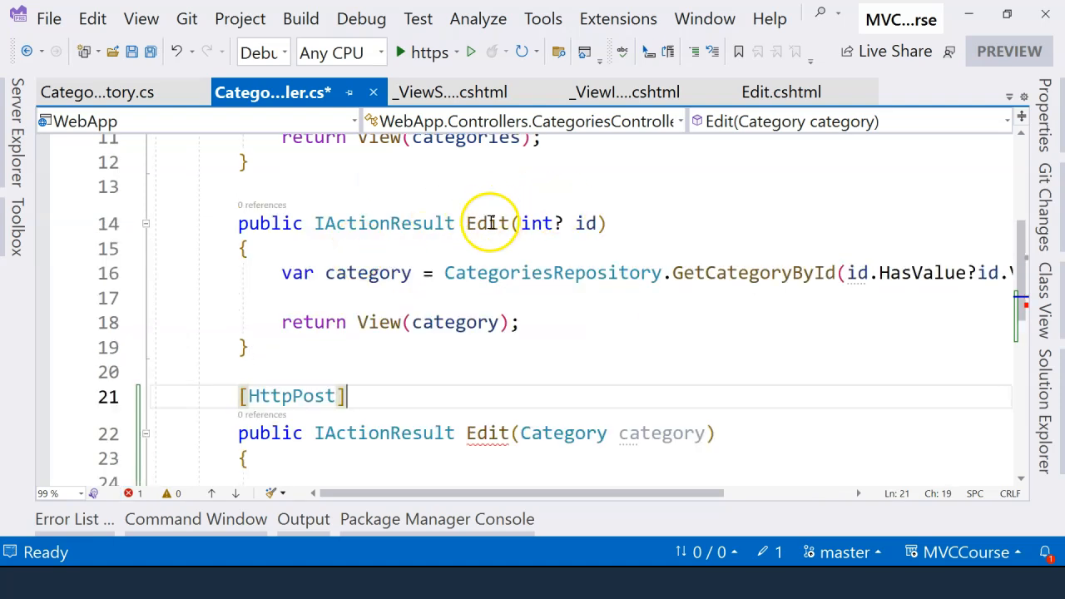
pyautogui.moveTo(384, 223)
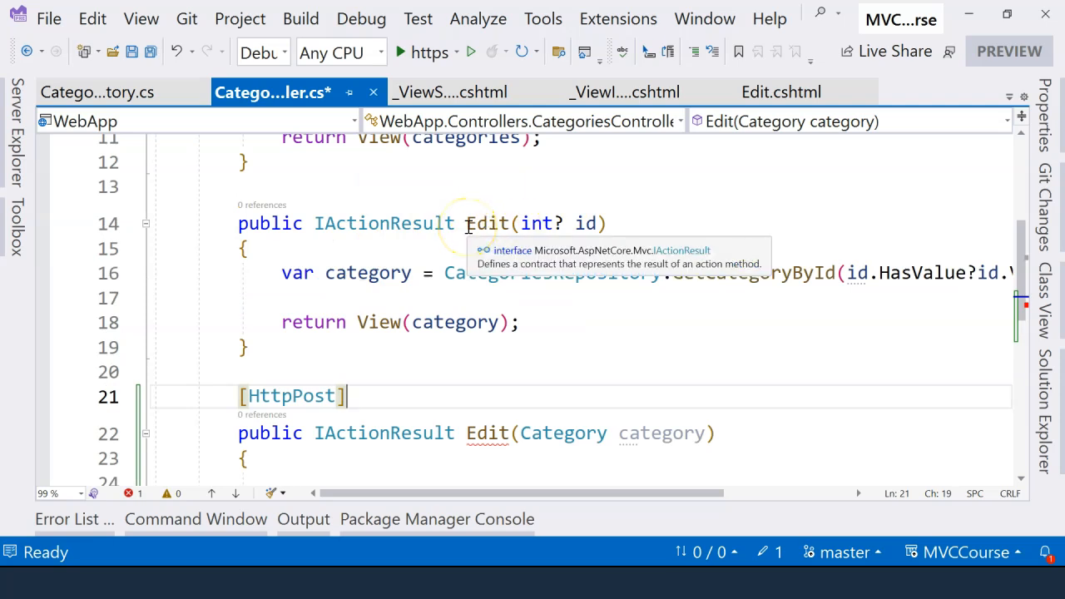
pyautogui.click(296, 187)
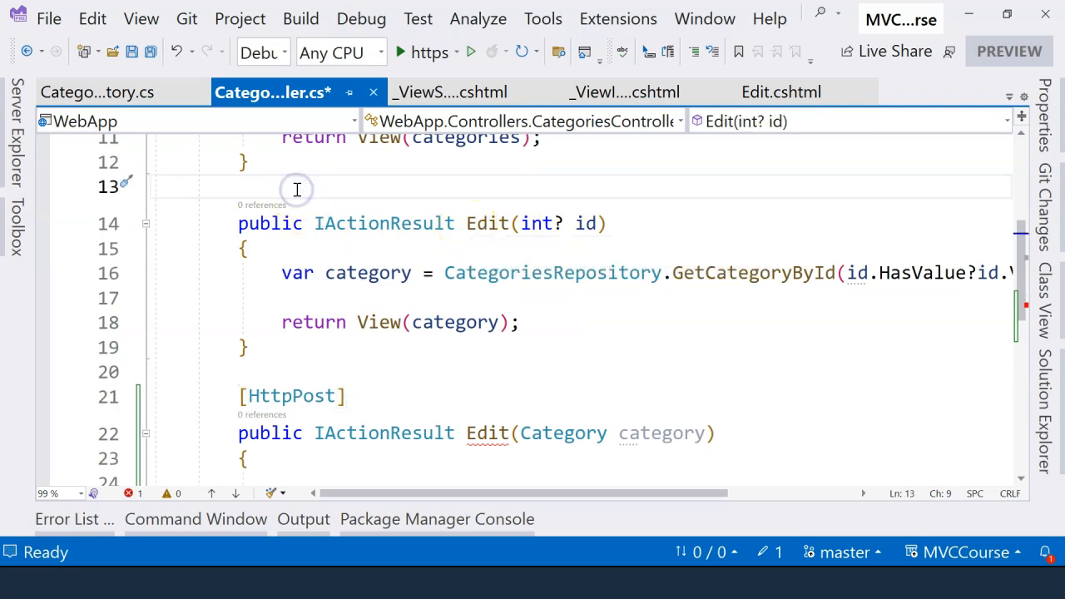
pyautogui.write('[H')
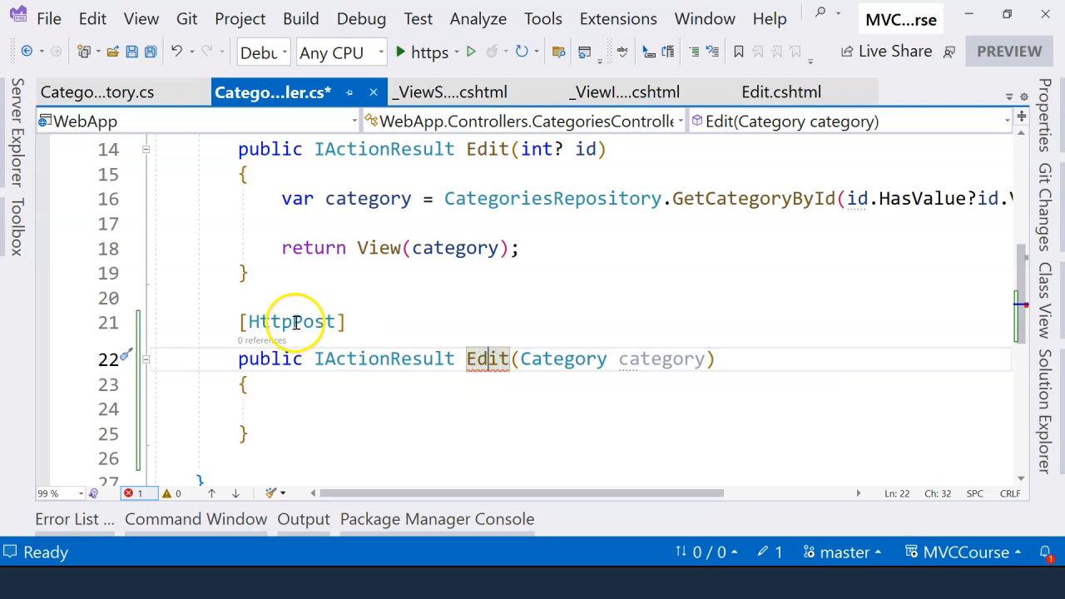
pyautogui.click(324, 409)
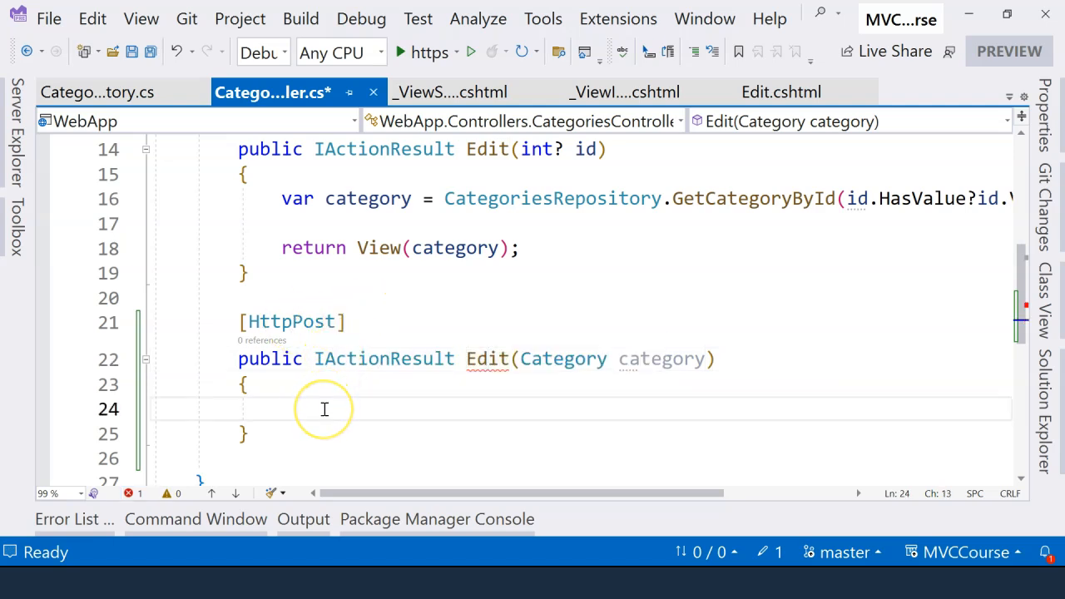
pyautogui.moveTo(523, 358)
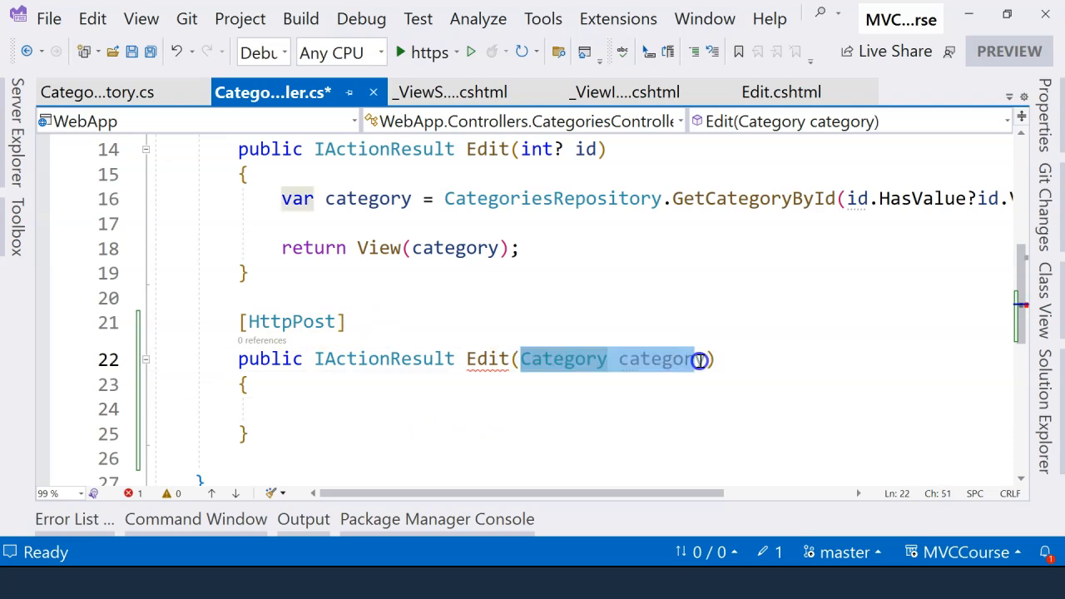
pyautogui.moveTo(691, 359)
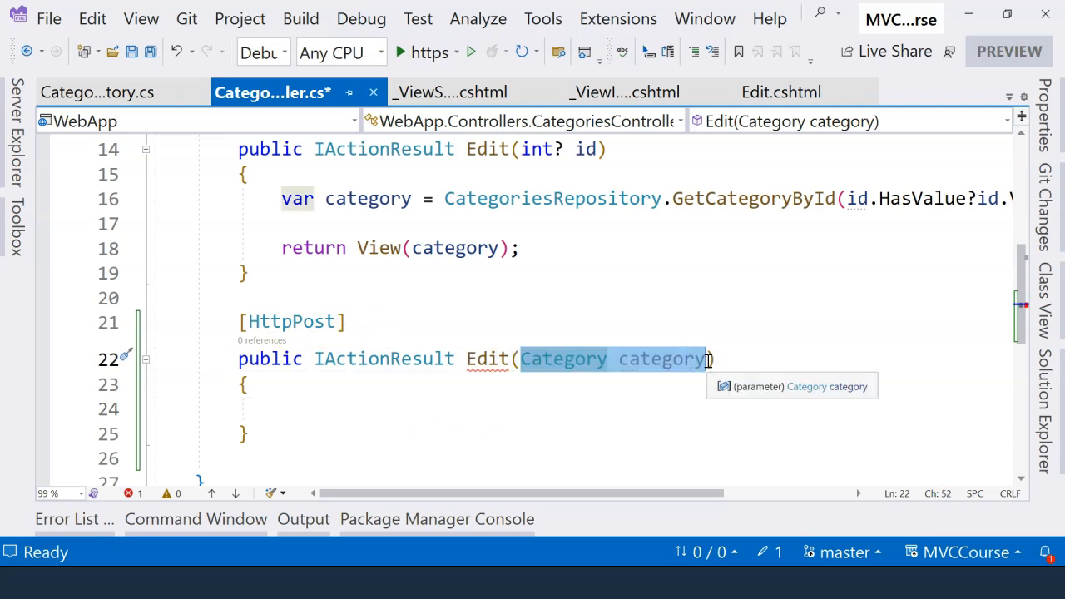
pyautogui.click(592, 359)
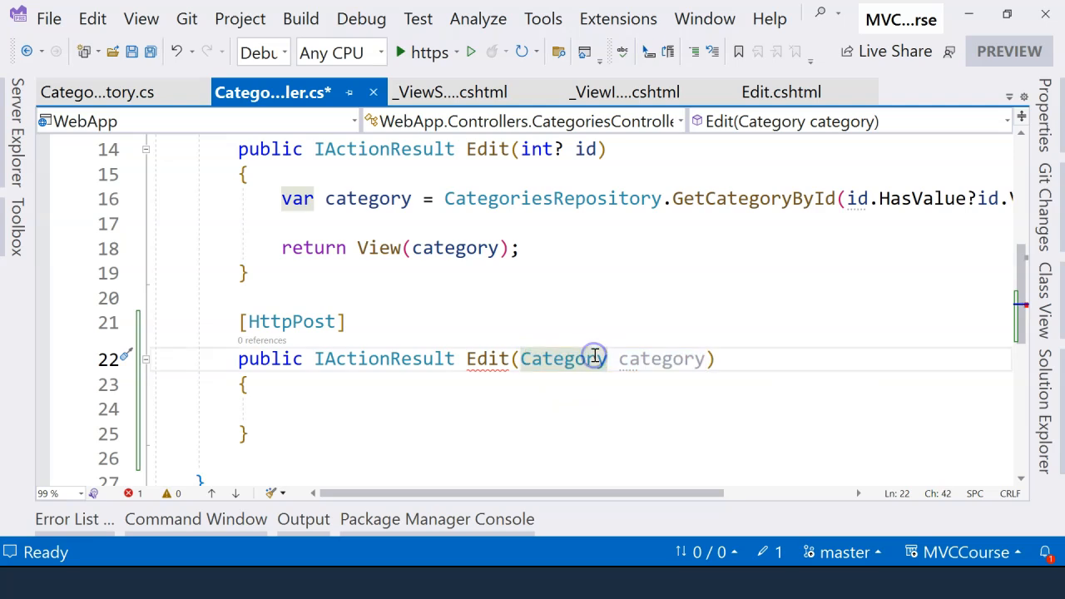
pyautogui.doubleClick(661, 360)
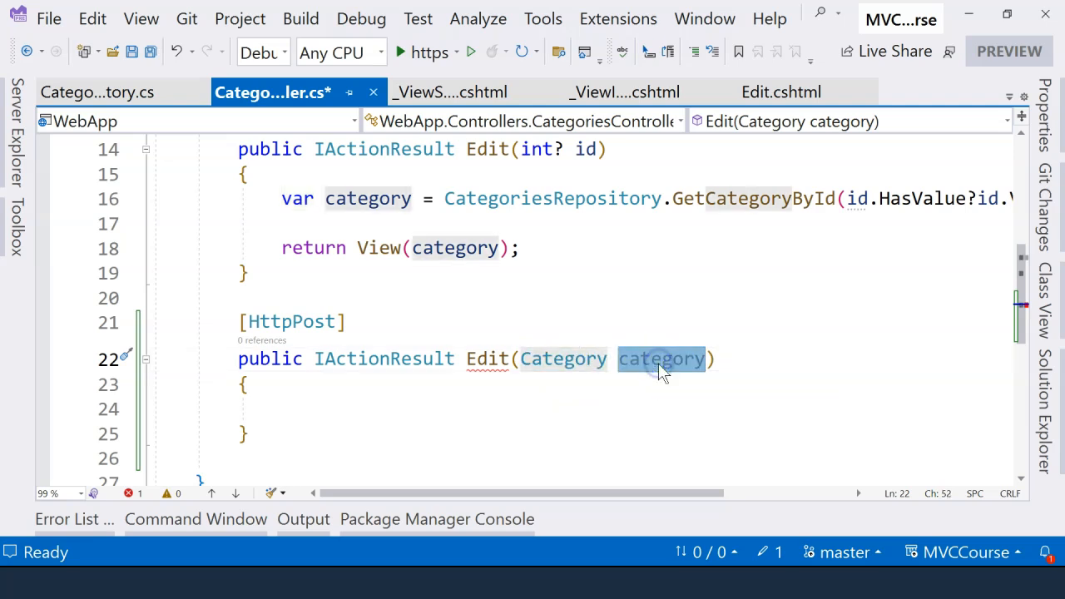
pyautogui.click(96, 91)
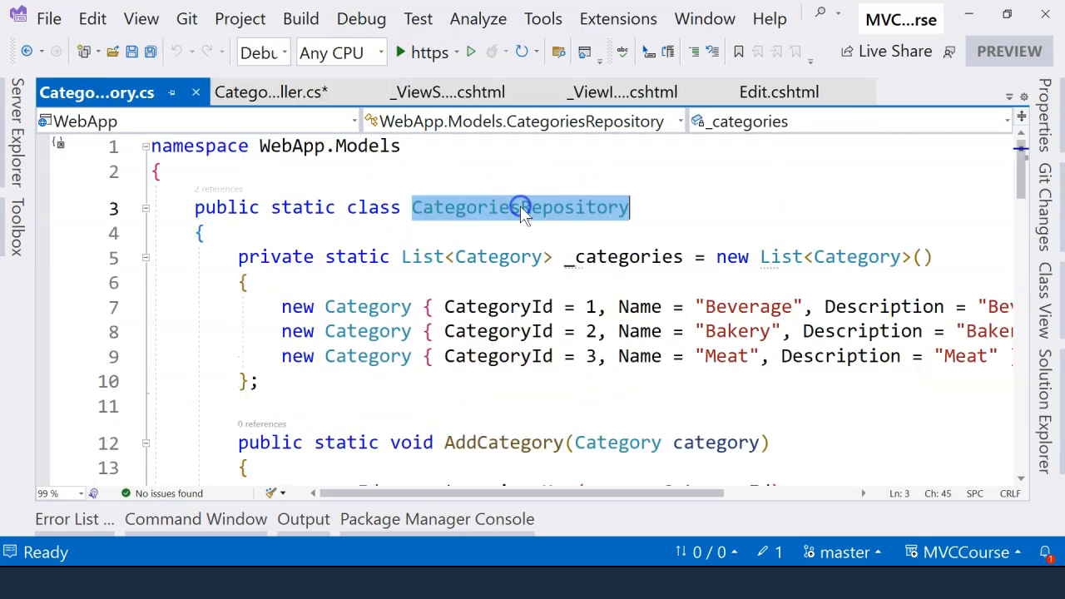
pyautogui.scroll(-3)
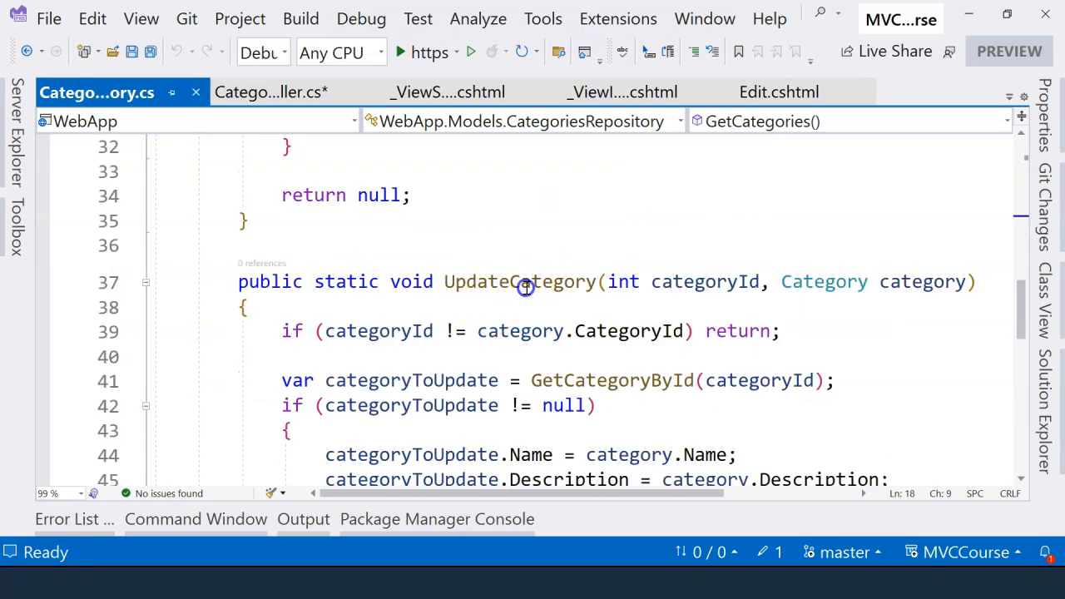
pyautogui.doubleClick(520, 281)
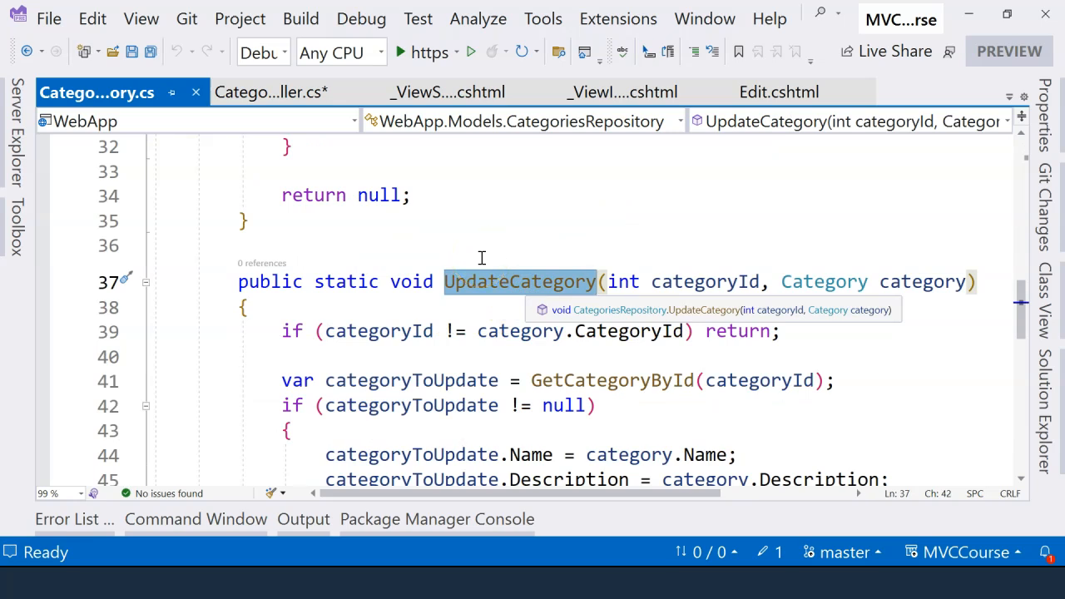
pyautogui.click(273, 91)
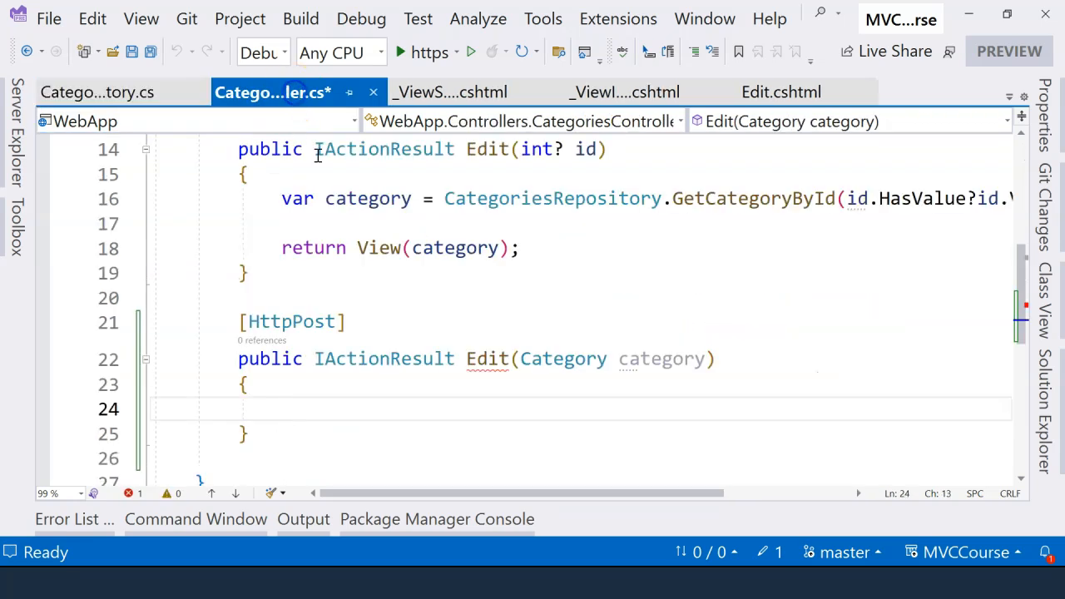
# Call CategoriesRepository.UpdateCategory(category.CategoryId, category) in the HttpPost Edit action
pyautogui.write('CategoriesRepository.UpdateCategory')
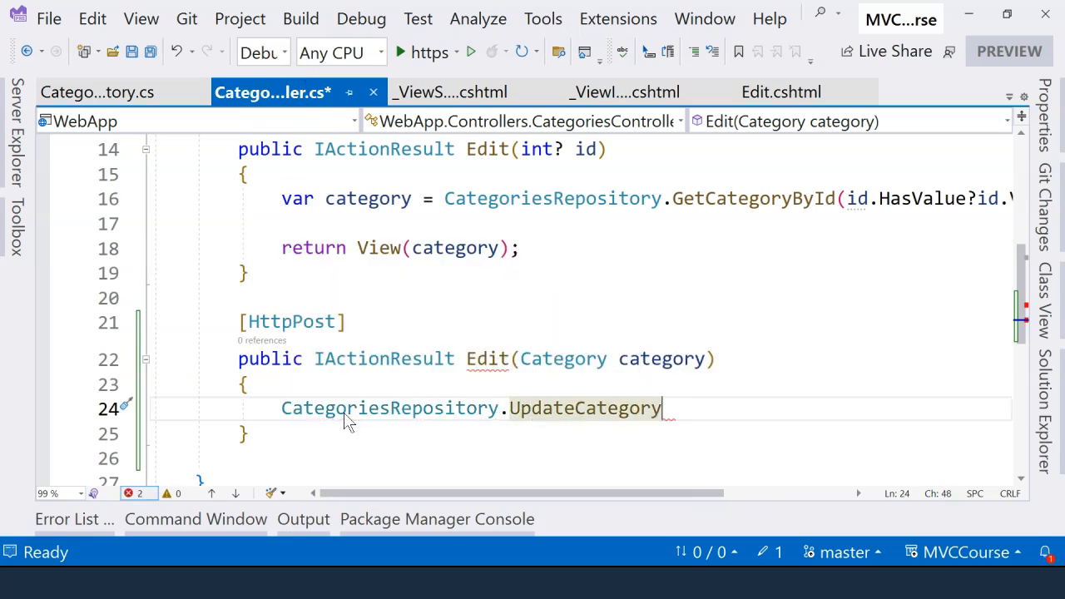
pyautogui.write('(')
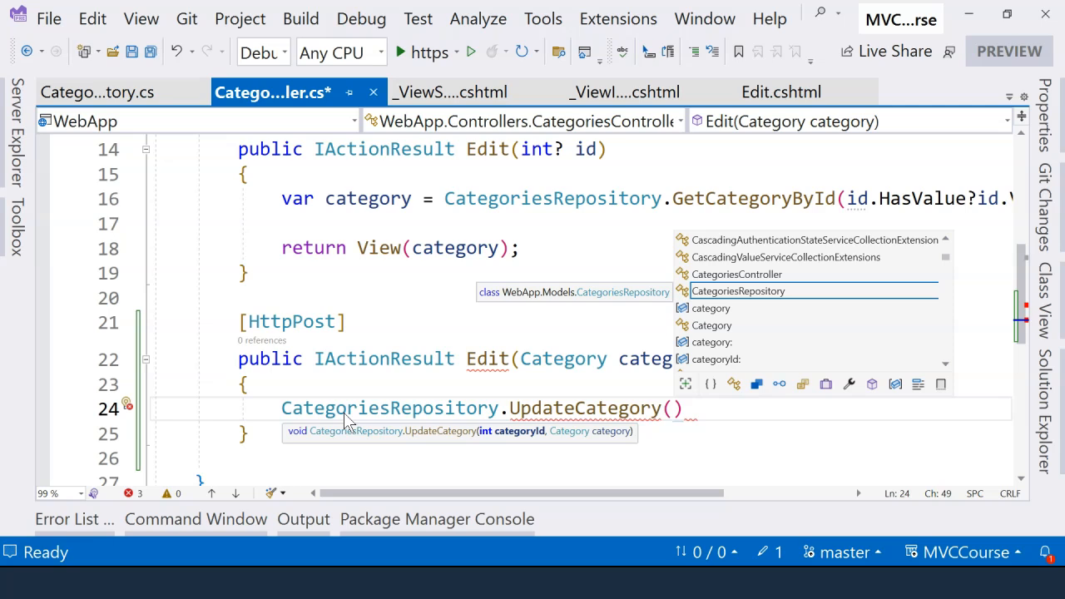
pyautogui.write('category.CategoryId, category')
pyautogui.write('return')
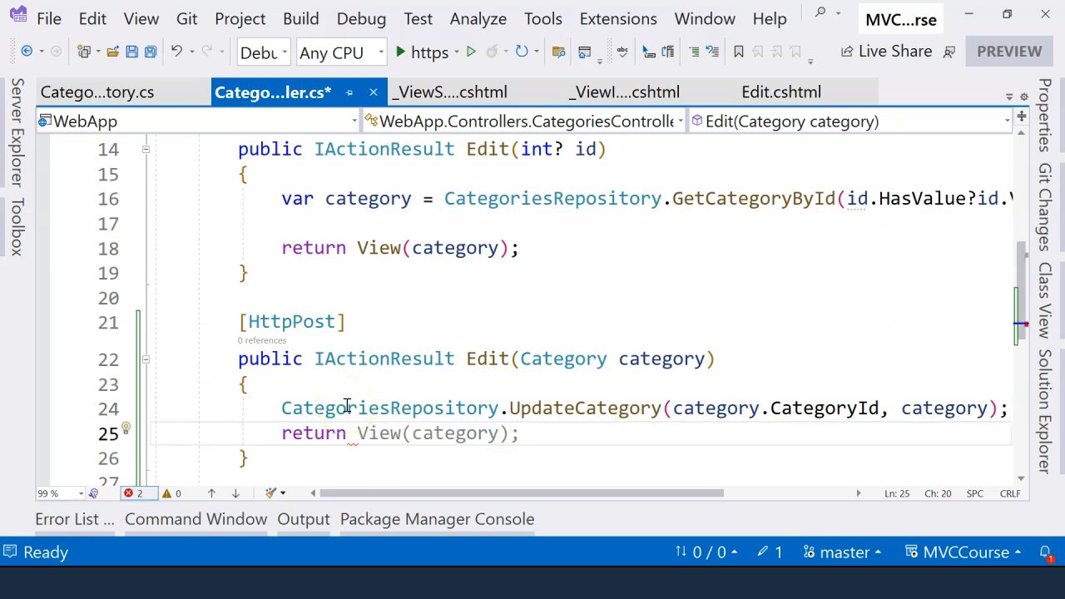
pyautogui.scroll(3)
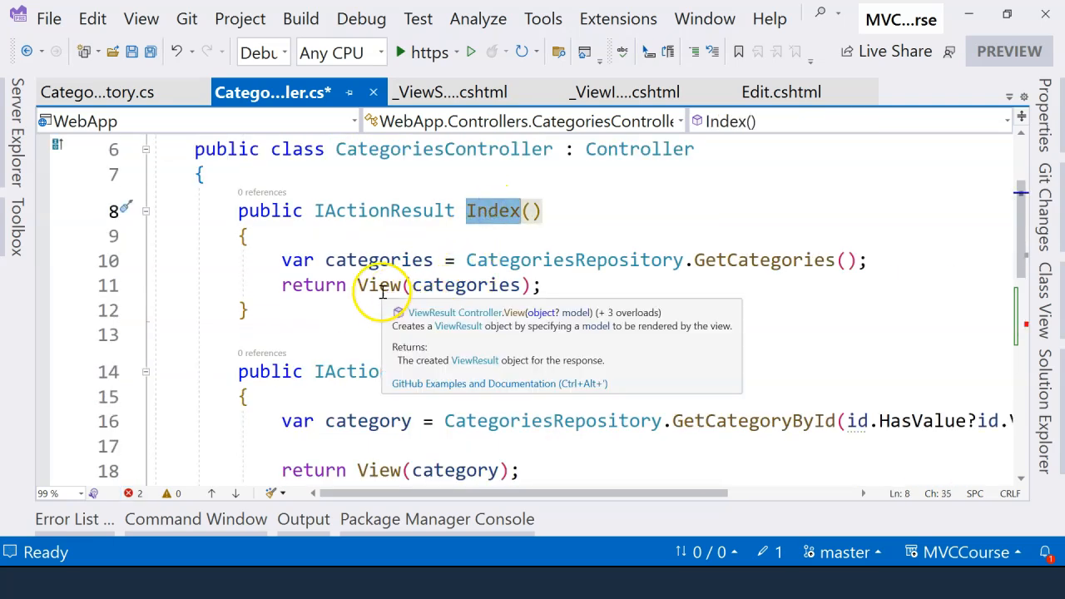
pyautogui.click(380, 284)
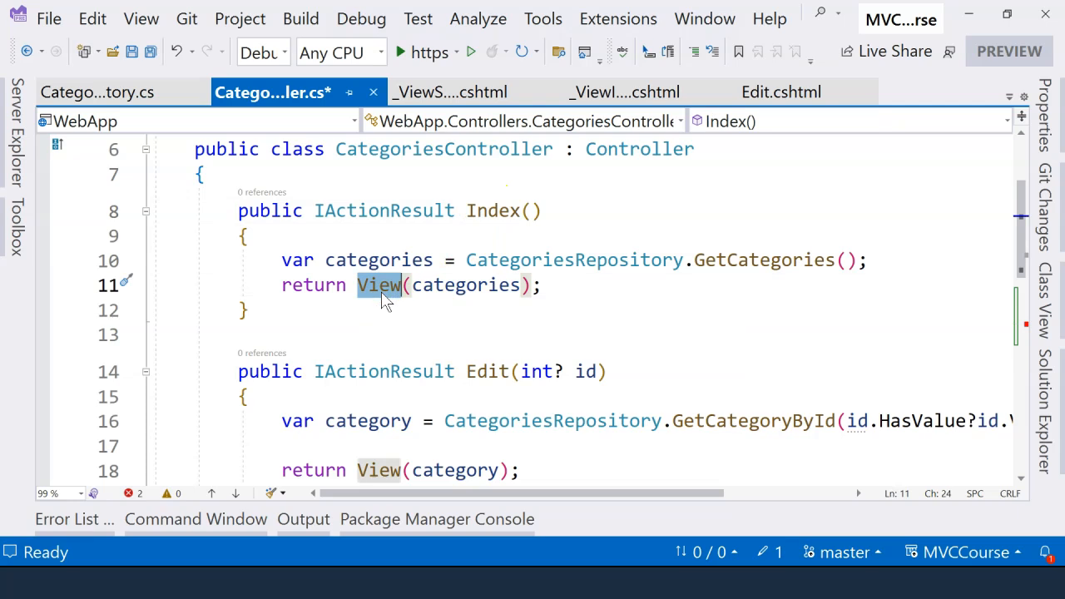
pyautogui.moveTo(397, 315)
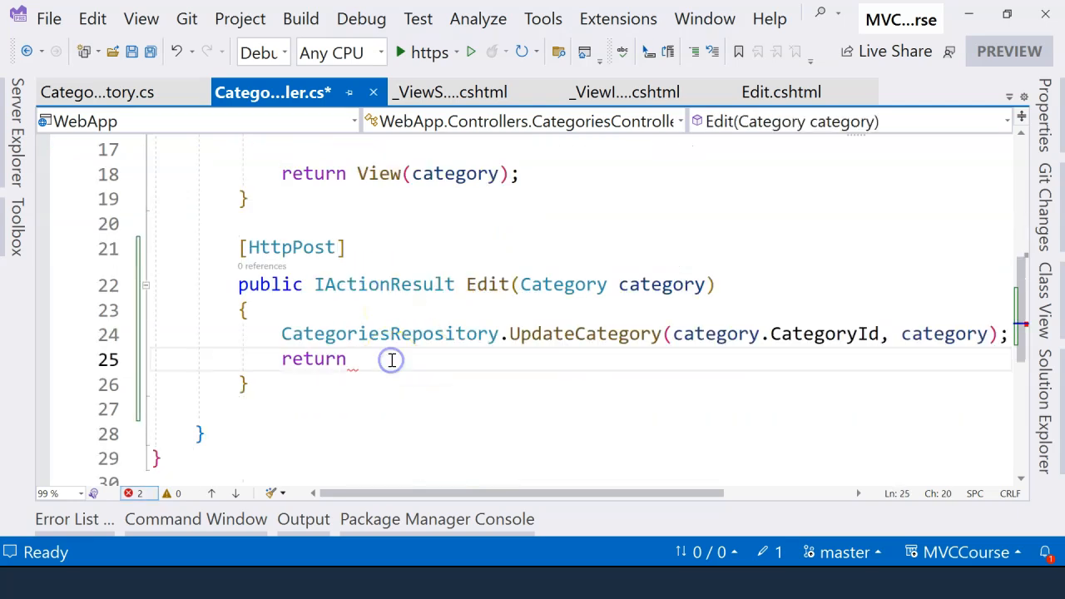
# Return RedirectToAction(nameof(Index)) from the HttpPost Edit action and save the file
pyautogui.write('RedirectToAction')
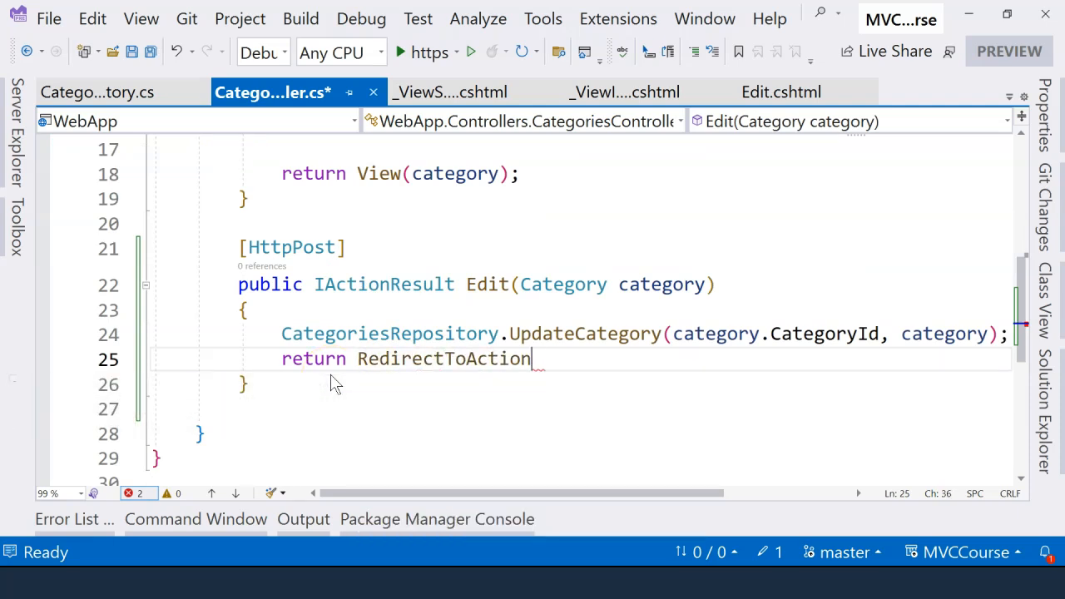
pyautogui.write('()')
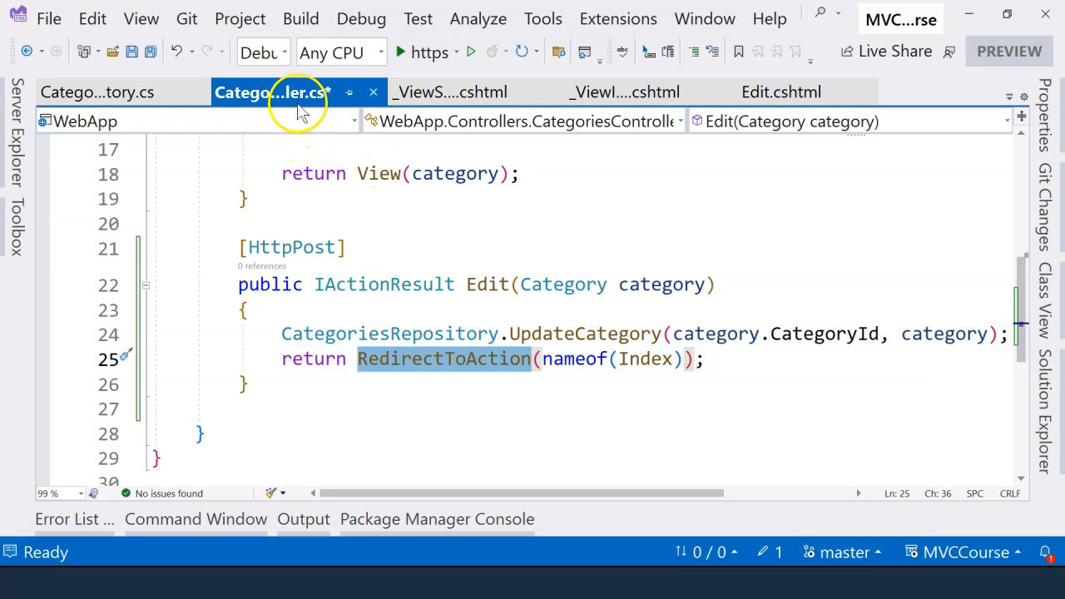
pyautogui.click(645, 360)
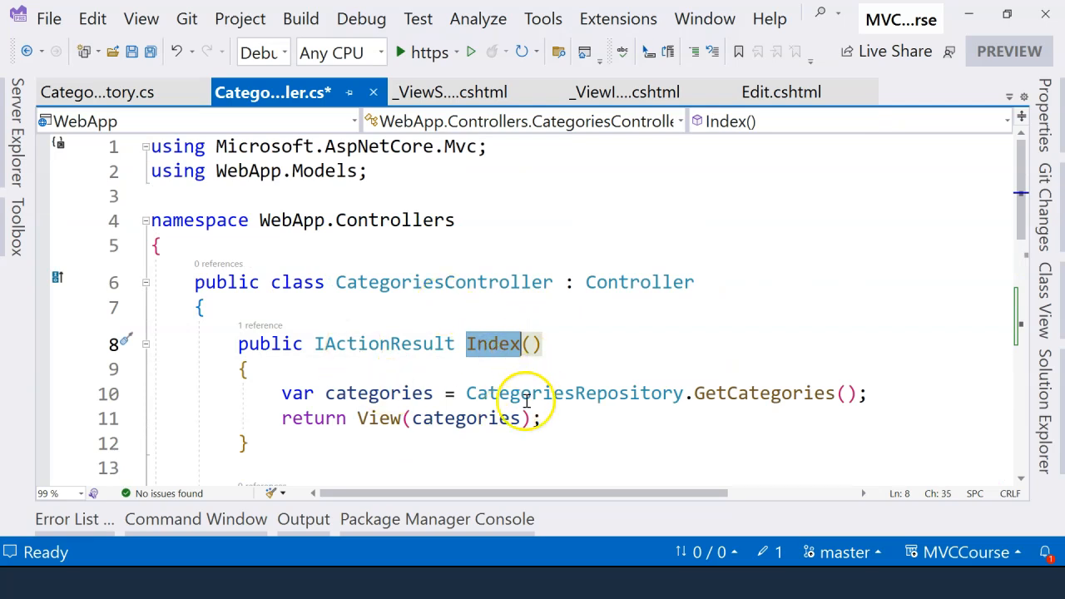
# Set a breakpoint on the UpdateCategory line and start the web app under the debugger
pyautogui.scroll(-3)
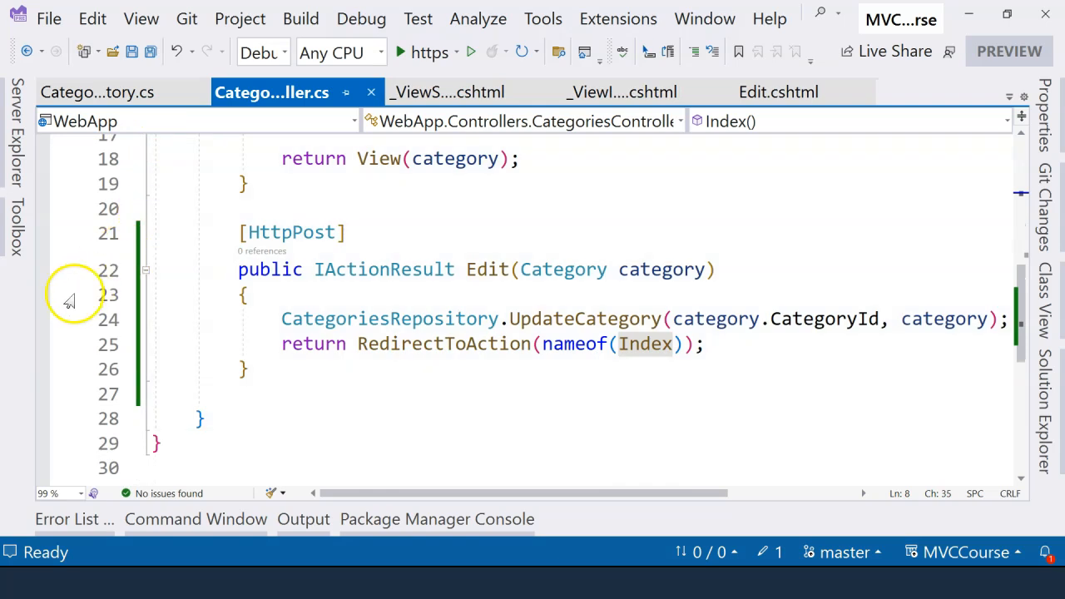
pyautogui.click(43, 313)
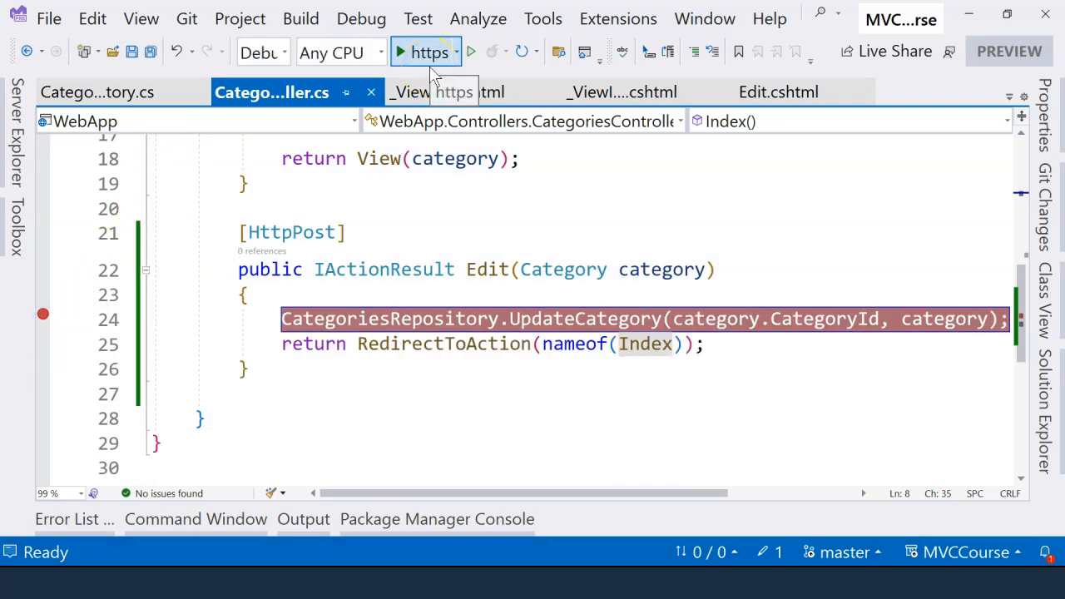
pyautogui.click(426, 50)
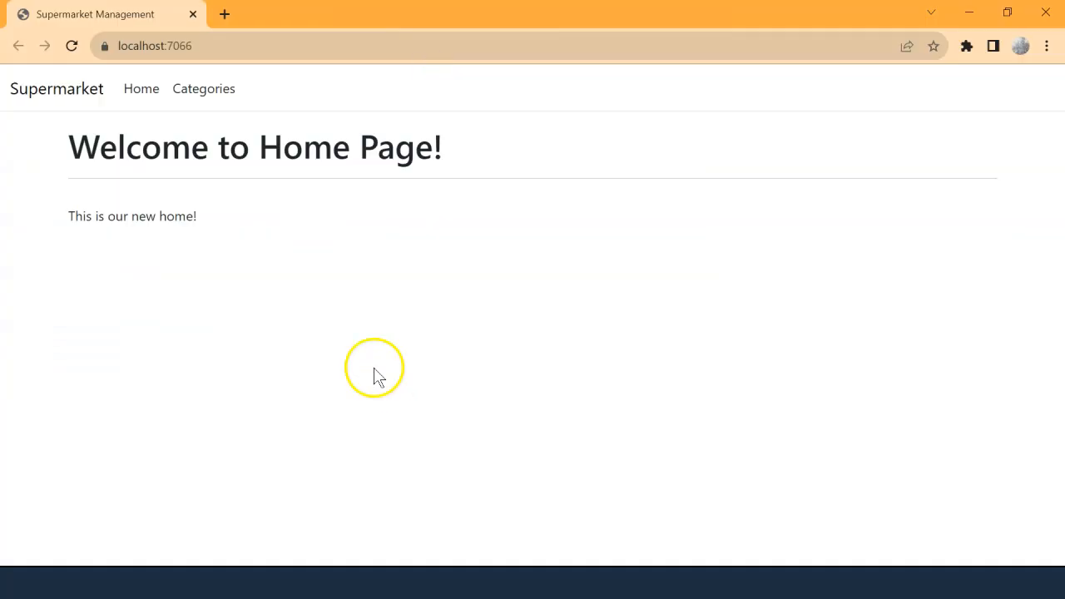
# Go to the Categories list in Chrome and edit the Beverage category to hit the breakpoint
pyautogui.click(203, 90)
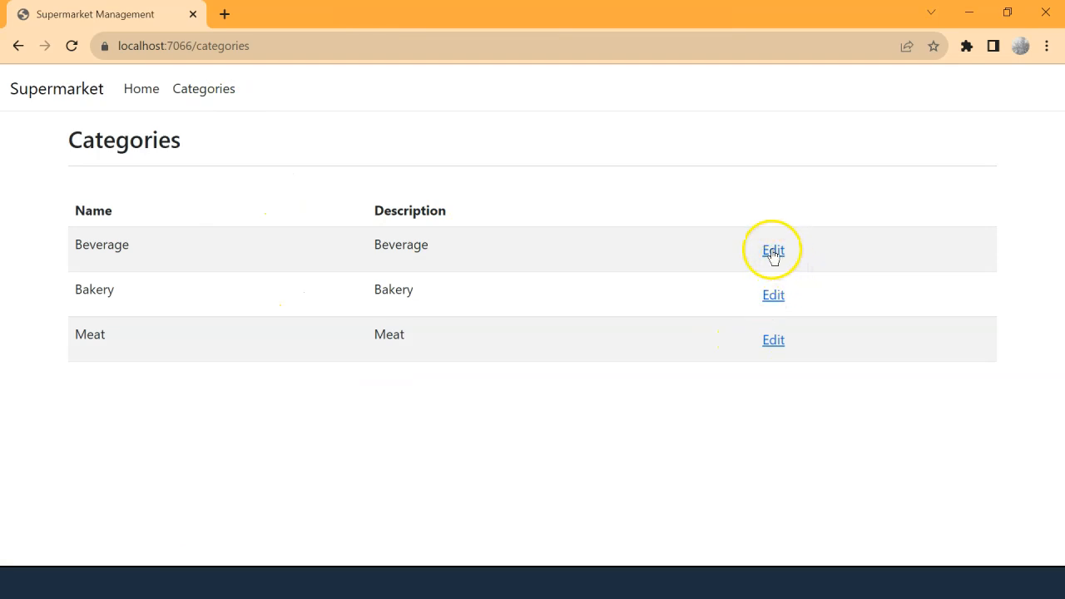
pyautogui.click(772, 249)
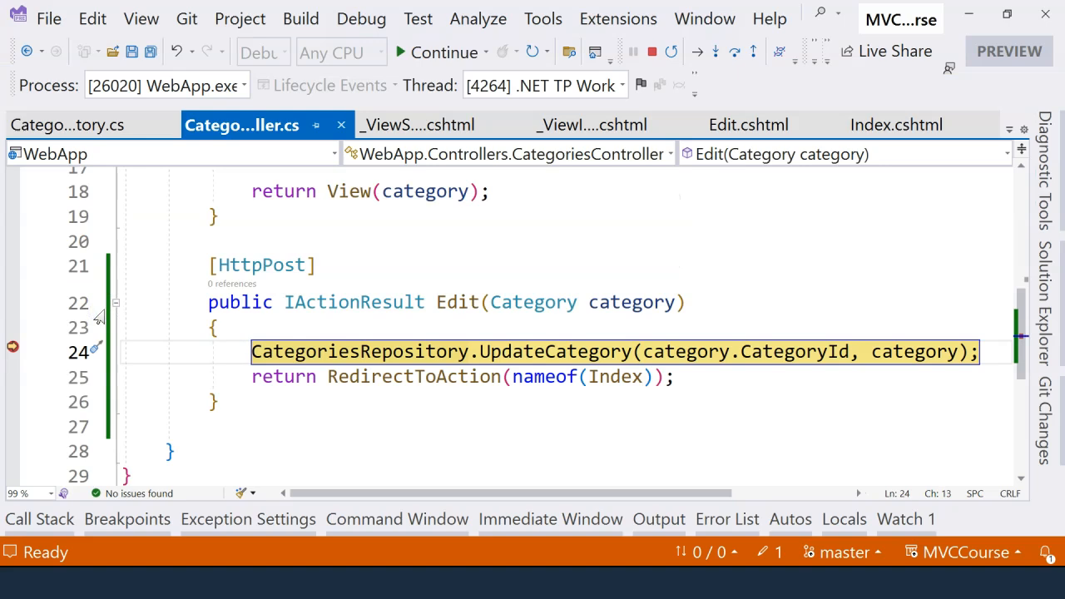
pyautogui.moveTo(434, 301)
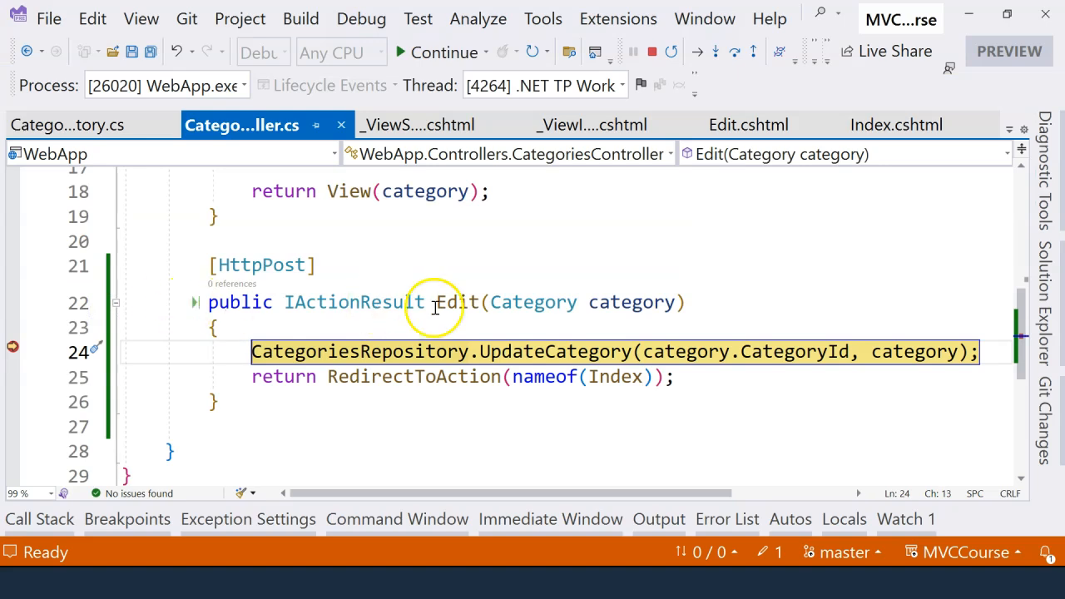
pyautogui.moveTo(459, 296)
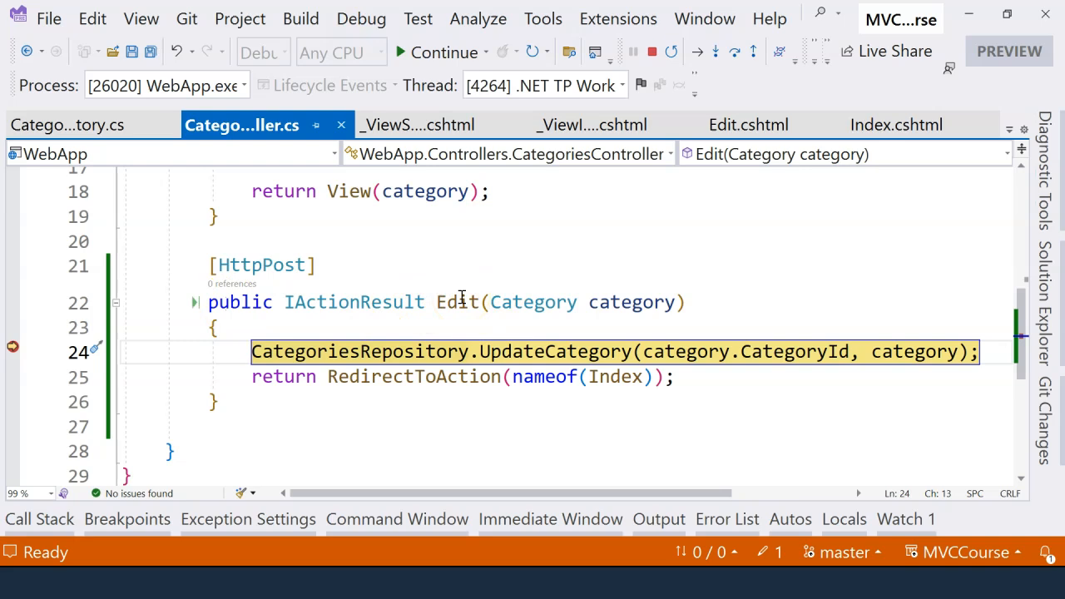
pyautogui.moveTo(617, 302)
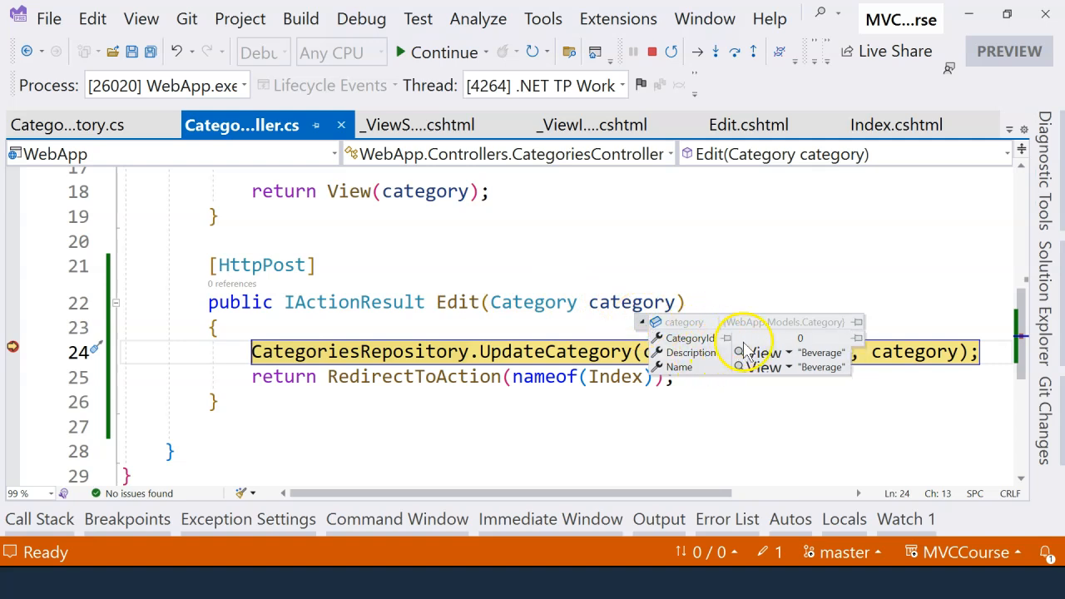
pyautogui.moveTo(808, 344)
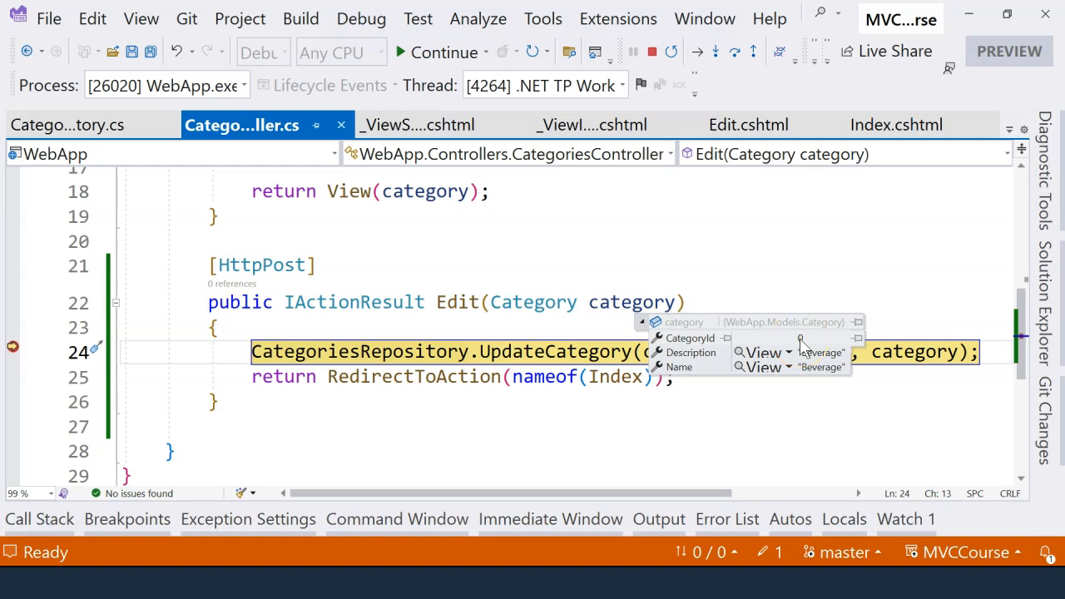
pyautogui.click(689, 337)
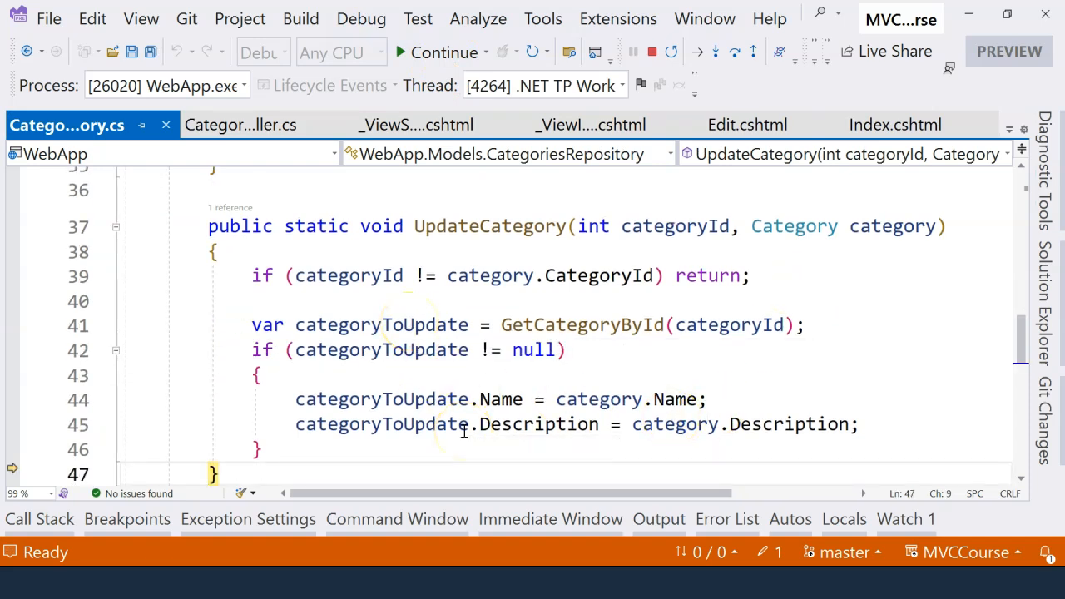
pyautogui.click(242, 124)
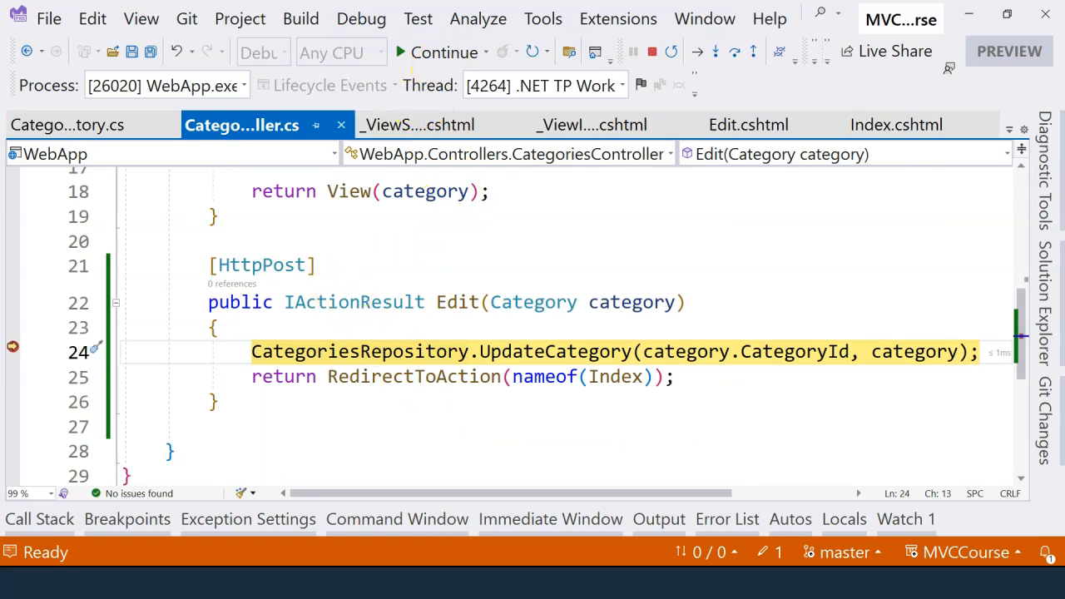
pyautogui.click(443, 52)
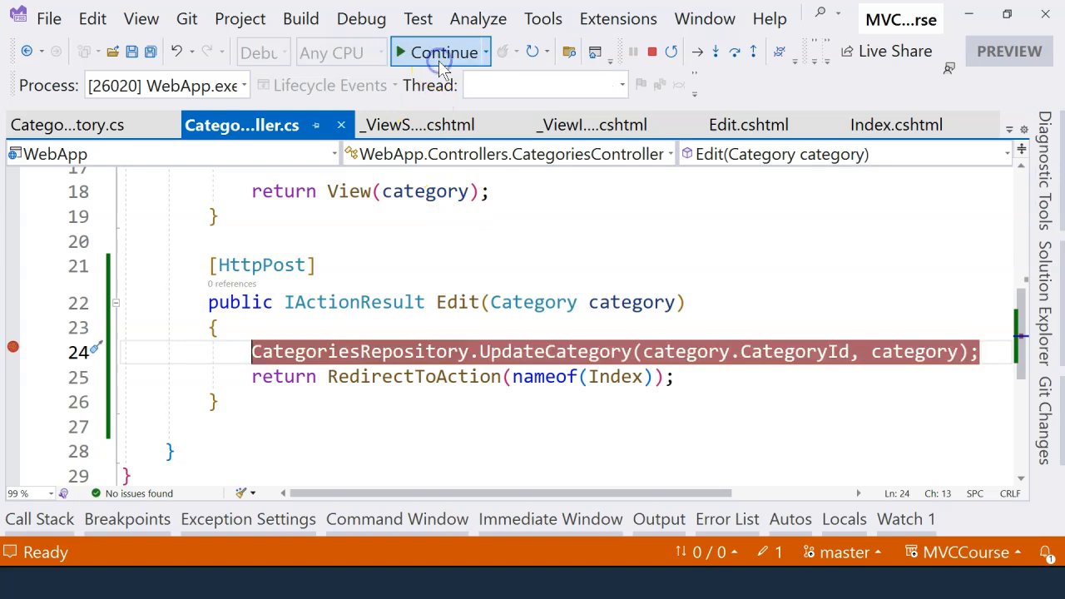
# Continue past the breakpoint, highlight [HttpPost] and the category parameter, then return to Edit.cshtml
pyautogui.click(442, 52)
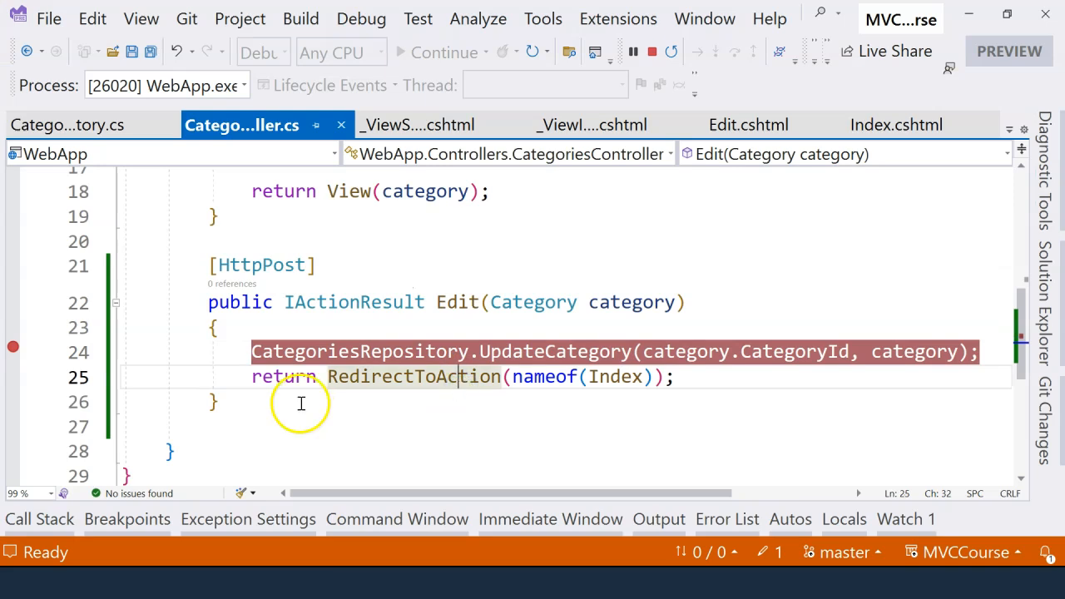
pyautogui.click(215, 401)
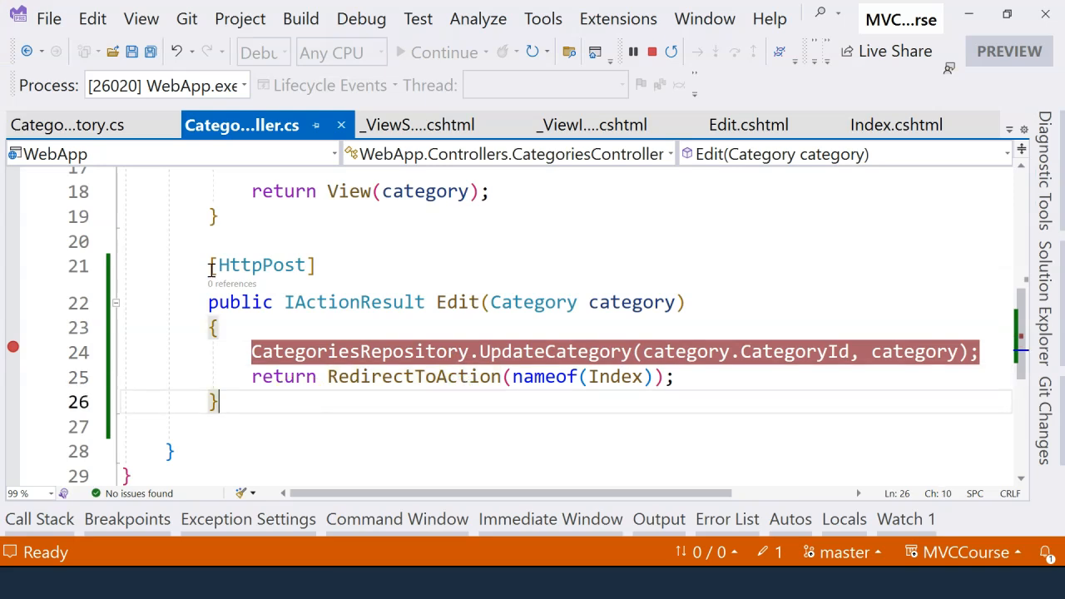
pyautogui.doubleClick(260, 265)
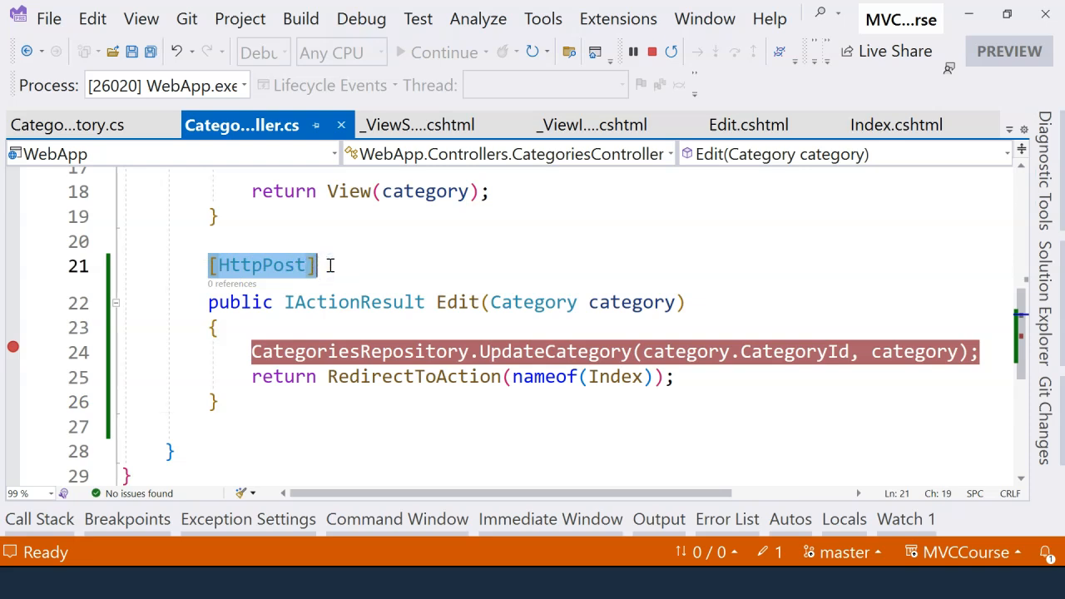
pyautogui.moveTo(456, 302)
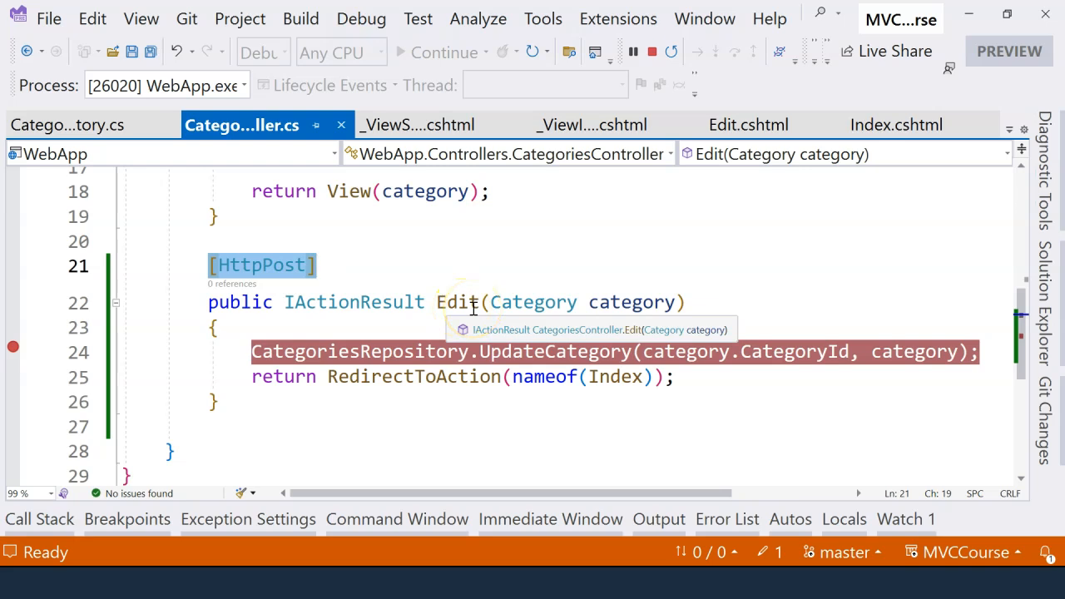
pyautogui.doubleClick(532, 301)
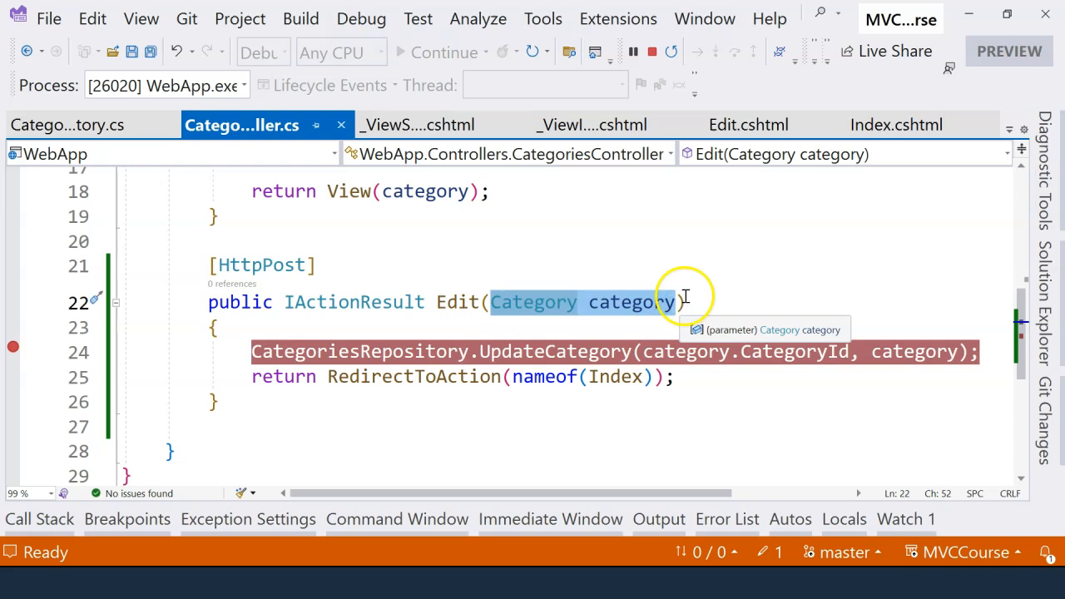
pyautogui.click(749, 125)
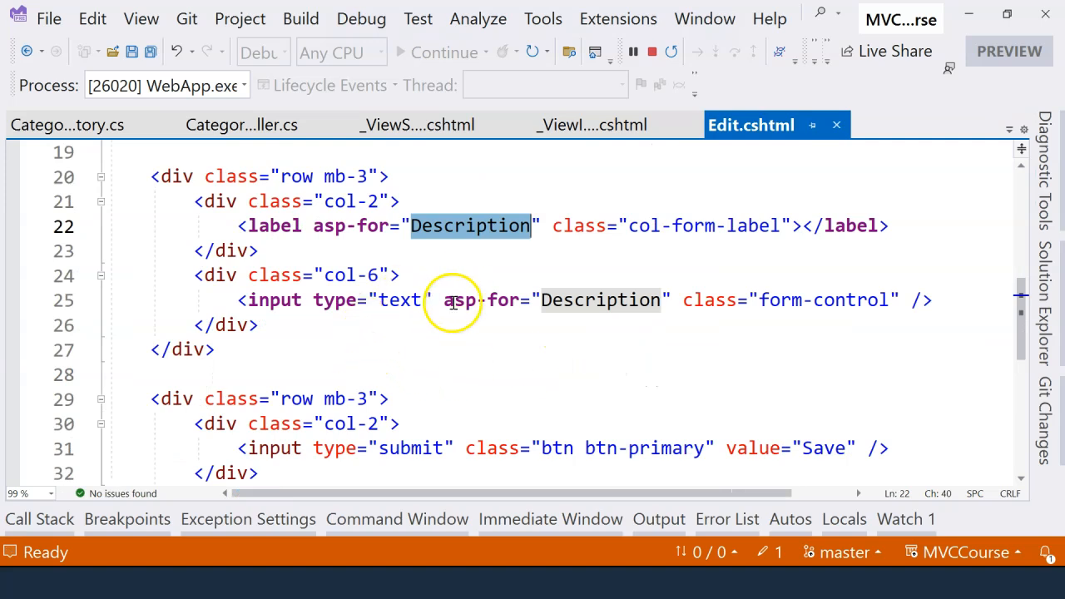
pyautogui.moveTo(674, 300)
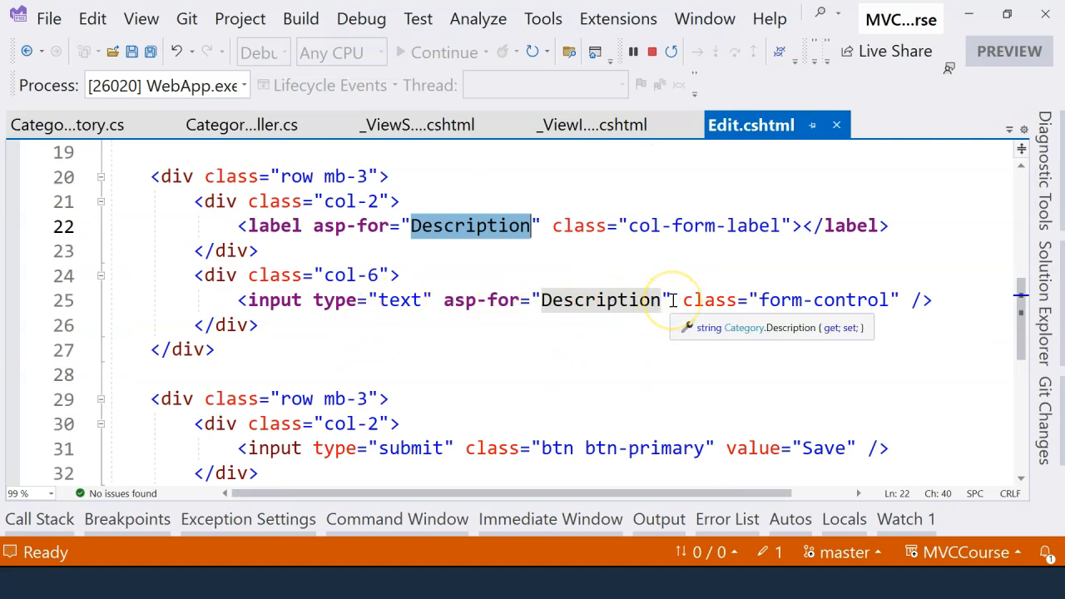
pyautogui.scroll(3)
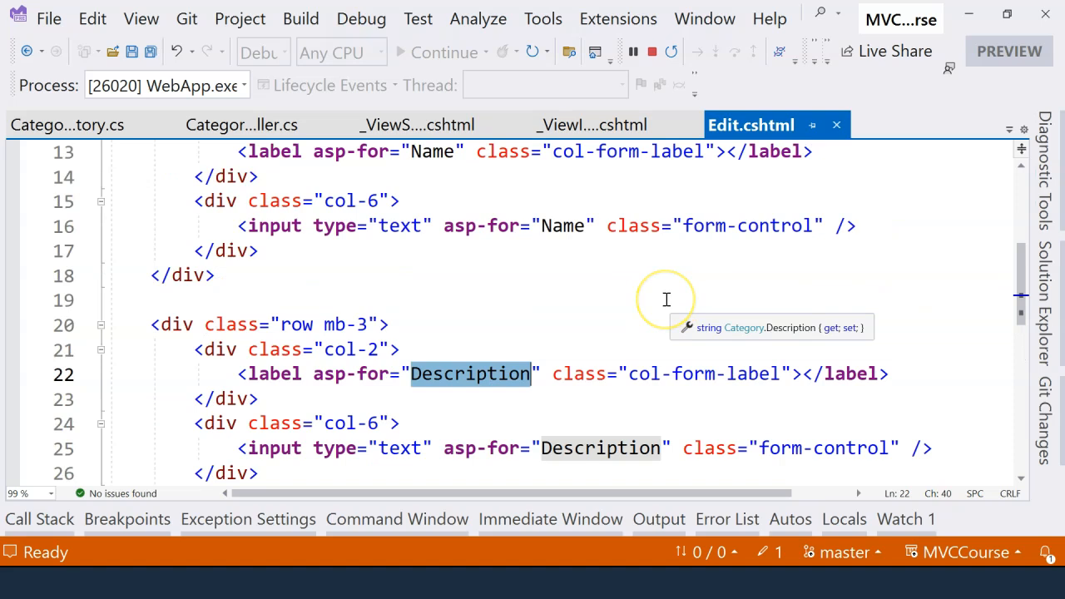
pyautogui.moveTo(543, 236)
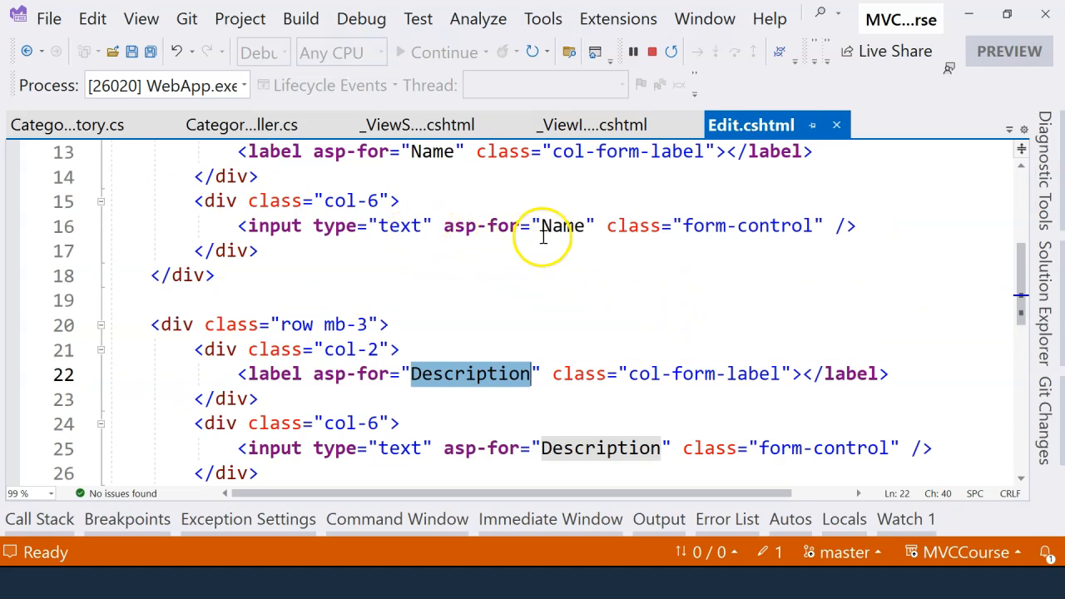
pyautogui.moveTo(631, 433)
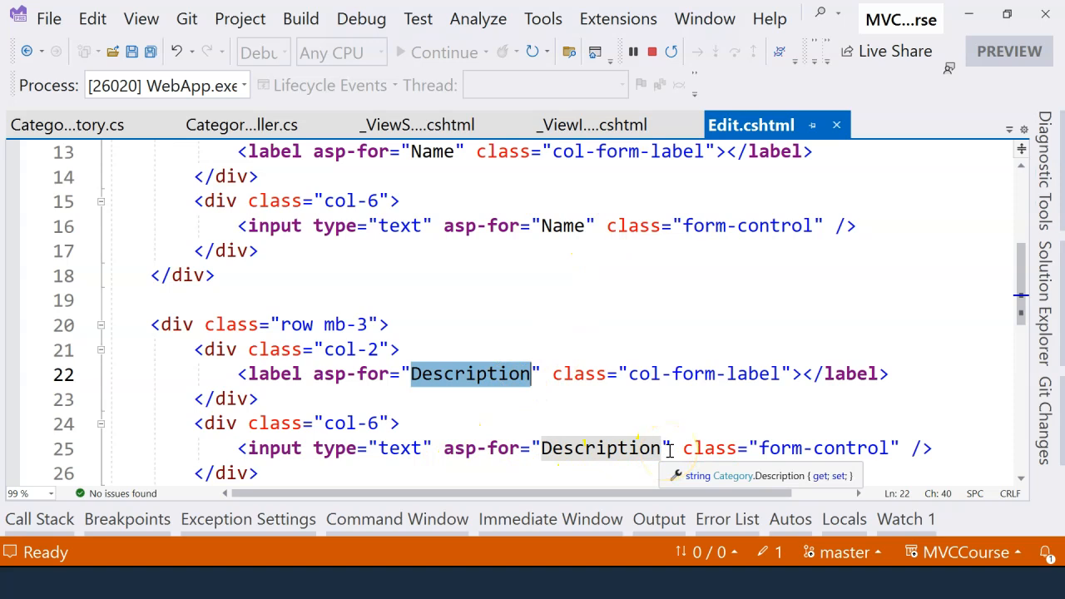
pyautogui.click(241, 125)
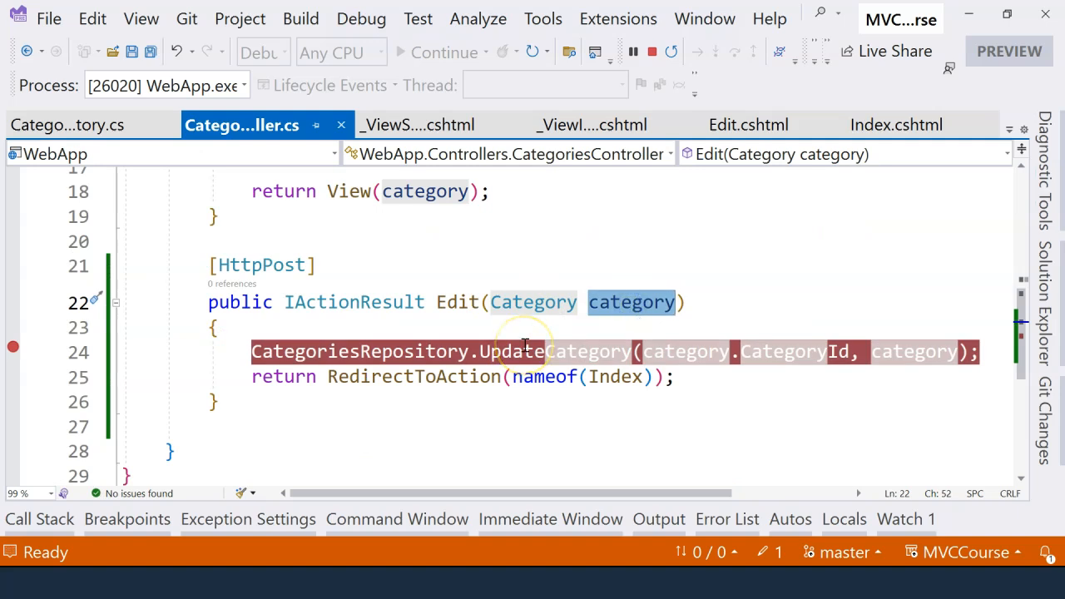
pyautogui.moveTo(524, 352)
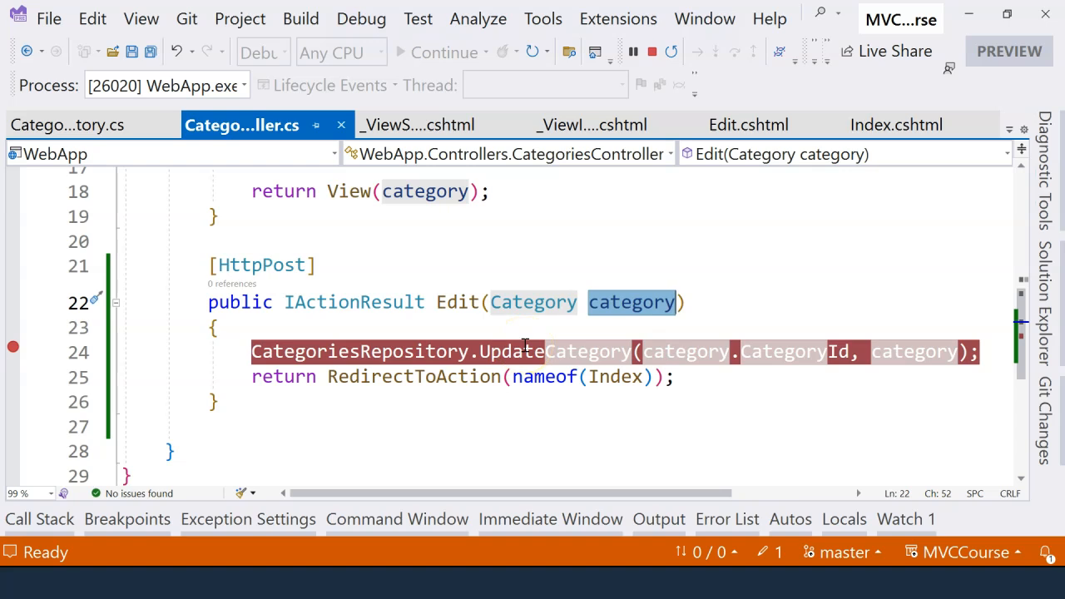